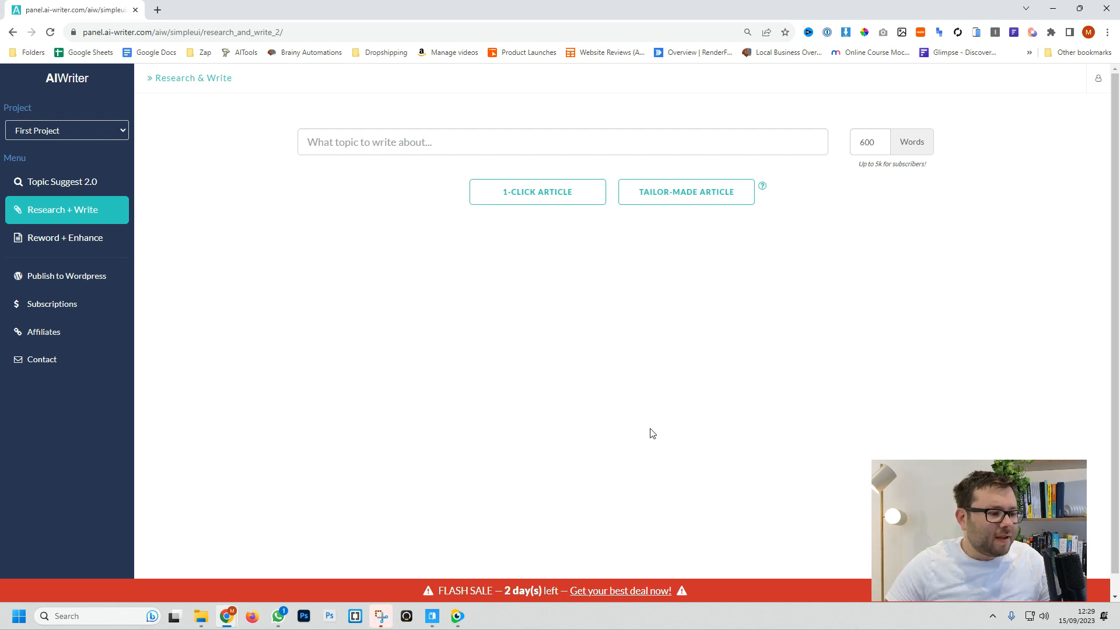
mouse_move(113, 101)
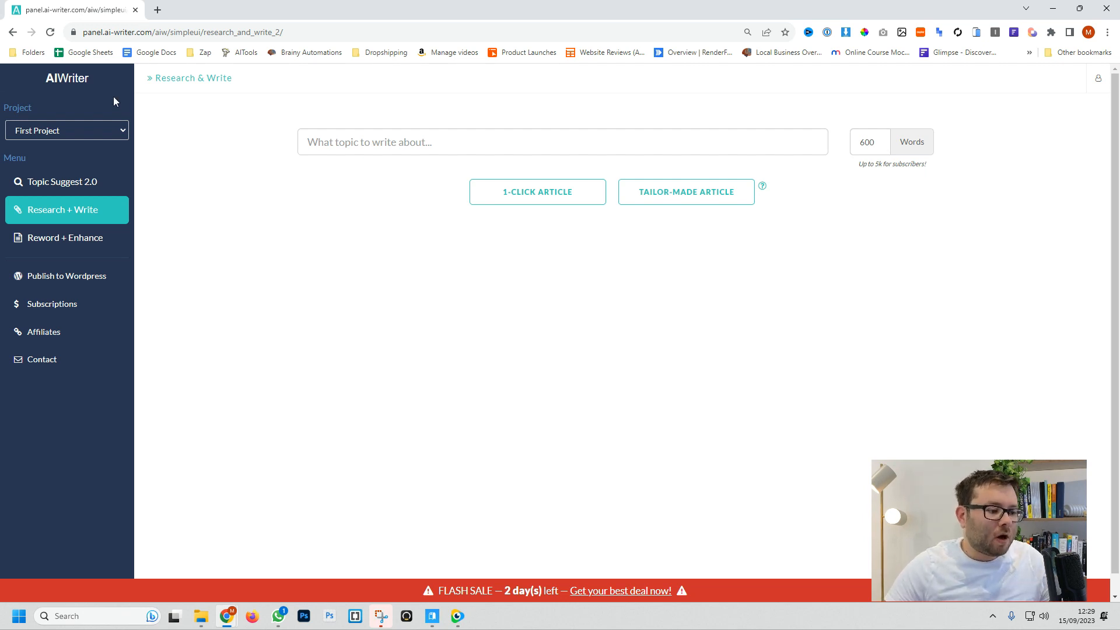
Tour the Project list, Topic Suggest 2.0, Research + Write, Reword + Enhance and Publish to Wordpress, ending on Topic Suggest
click(66, 129)
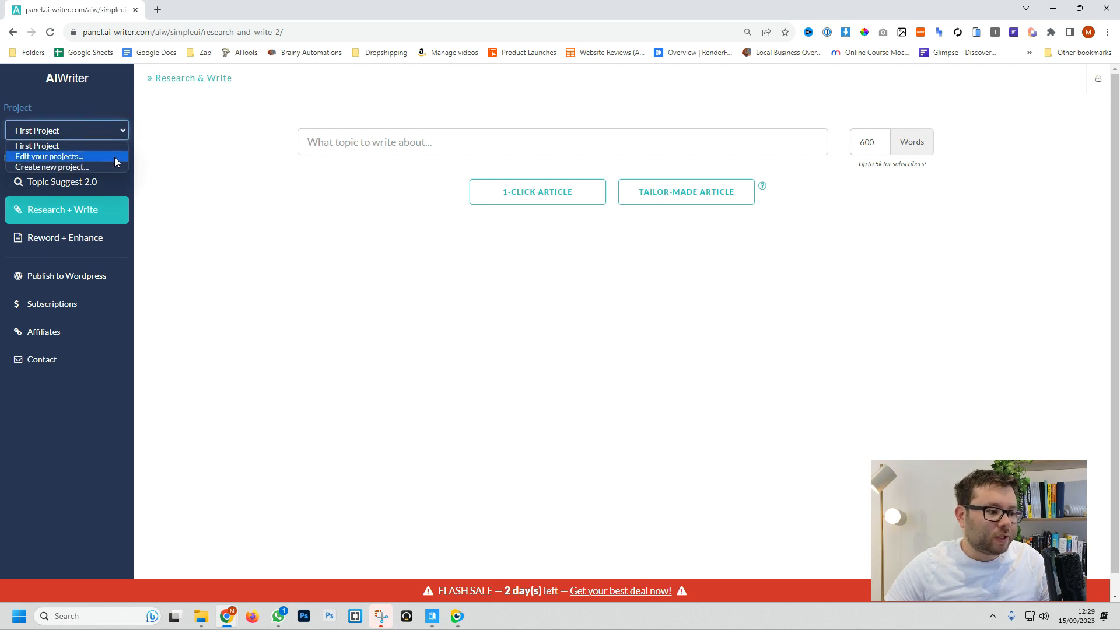
click(66, 130)
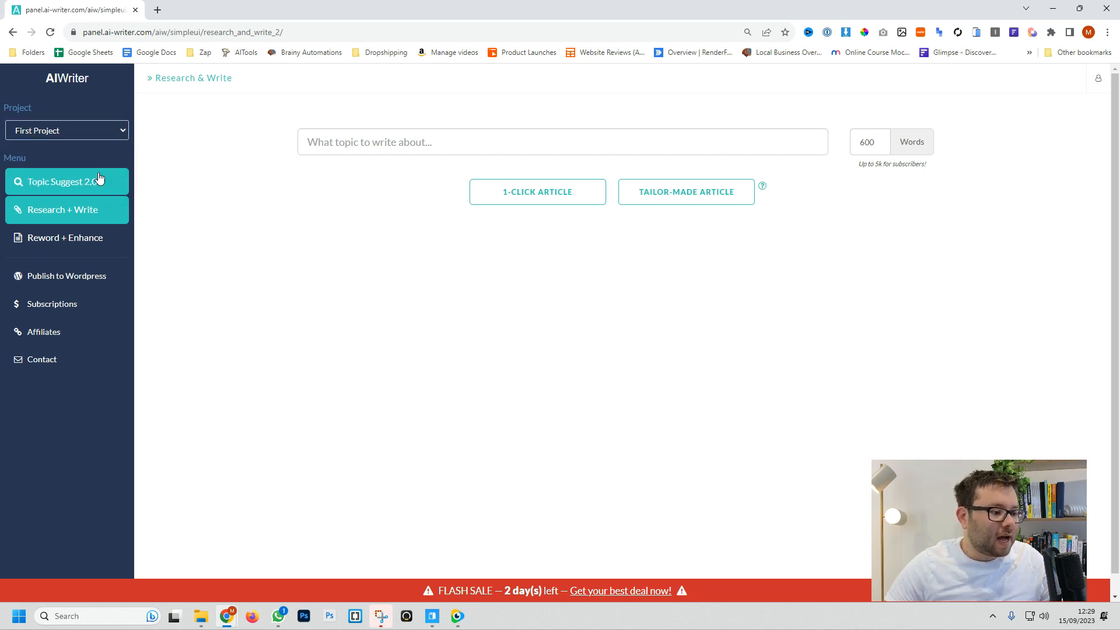
click(60, 181)
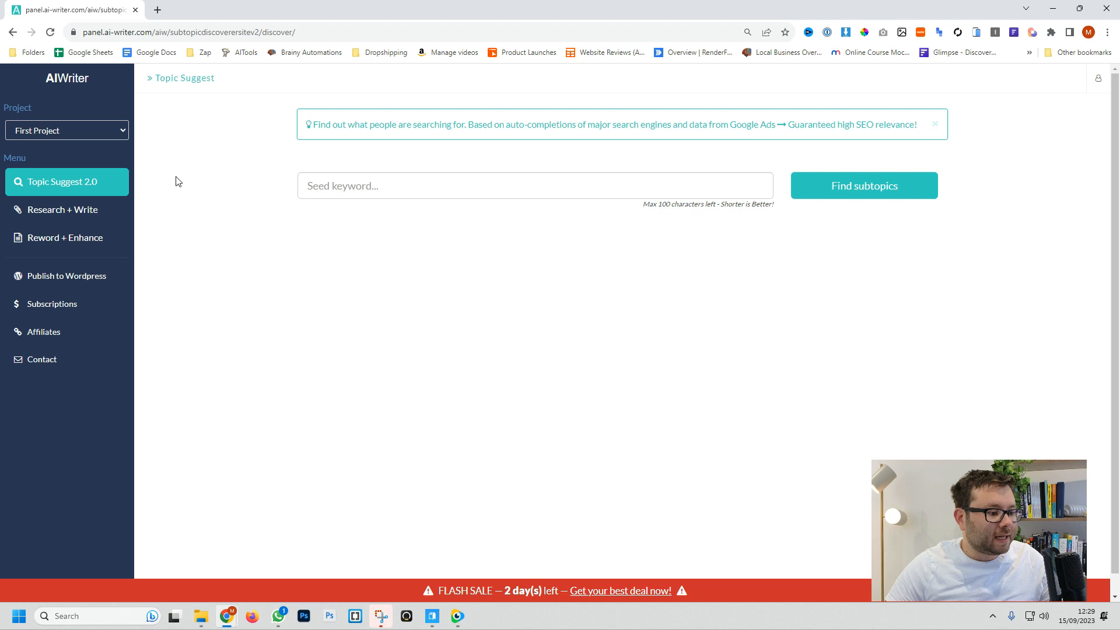
click(63, 209)
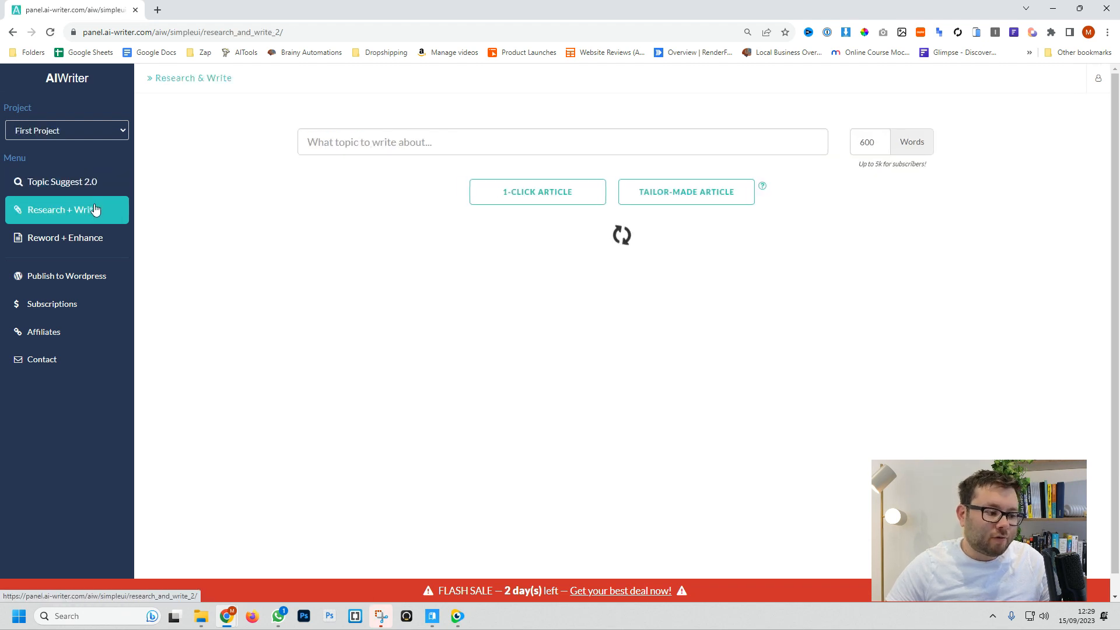
click(65, 236)
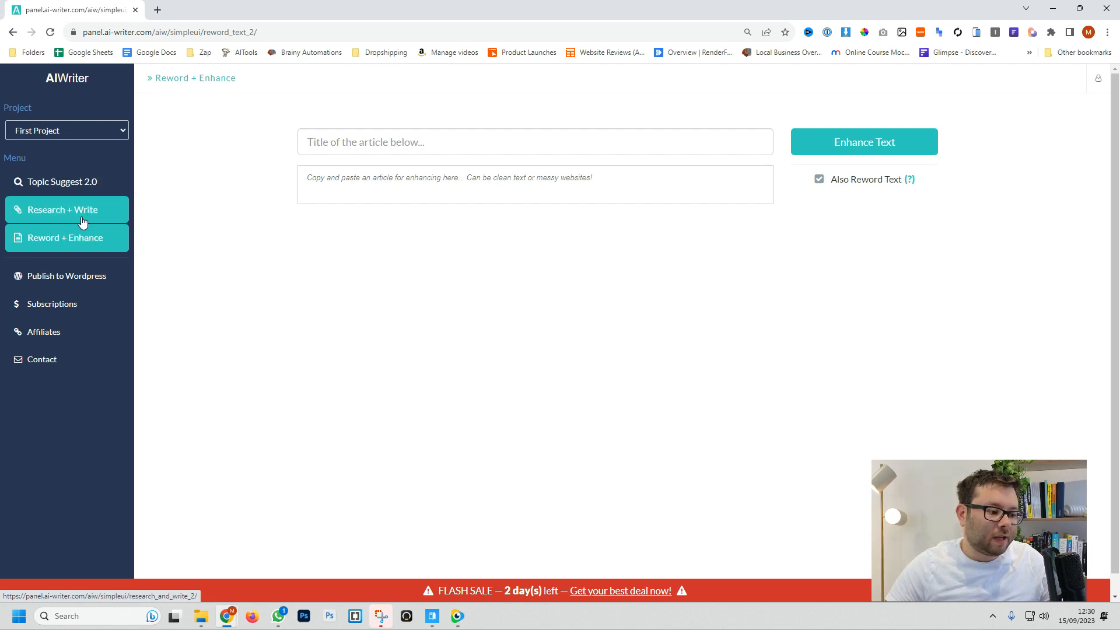
click(65, 275)
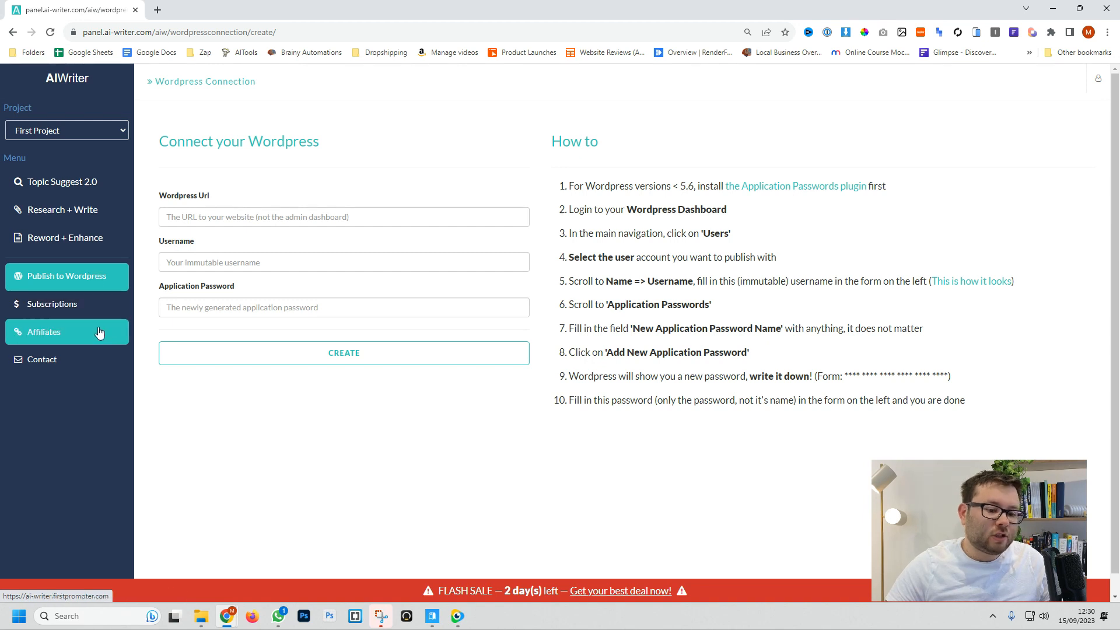
click(61, 182)
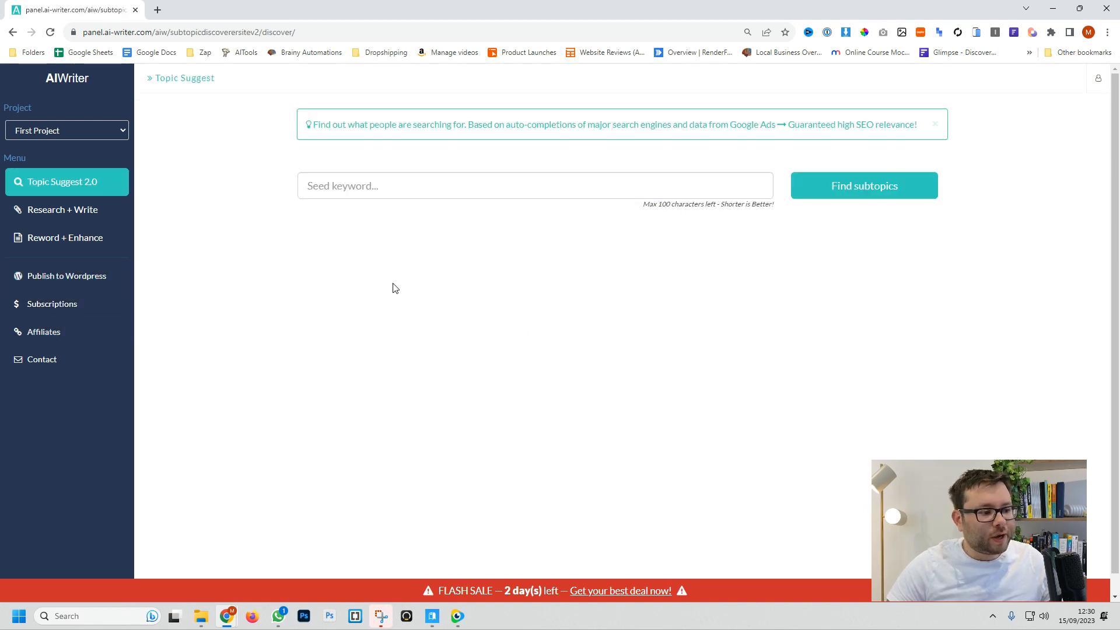
Create the project 'Heated Masks' and get its Topic Suggest seed keyword field ready
click(67, 130)
text(Heated Masks)
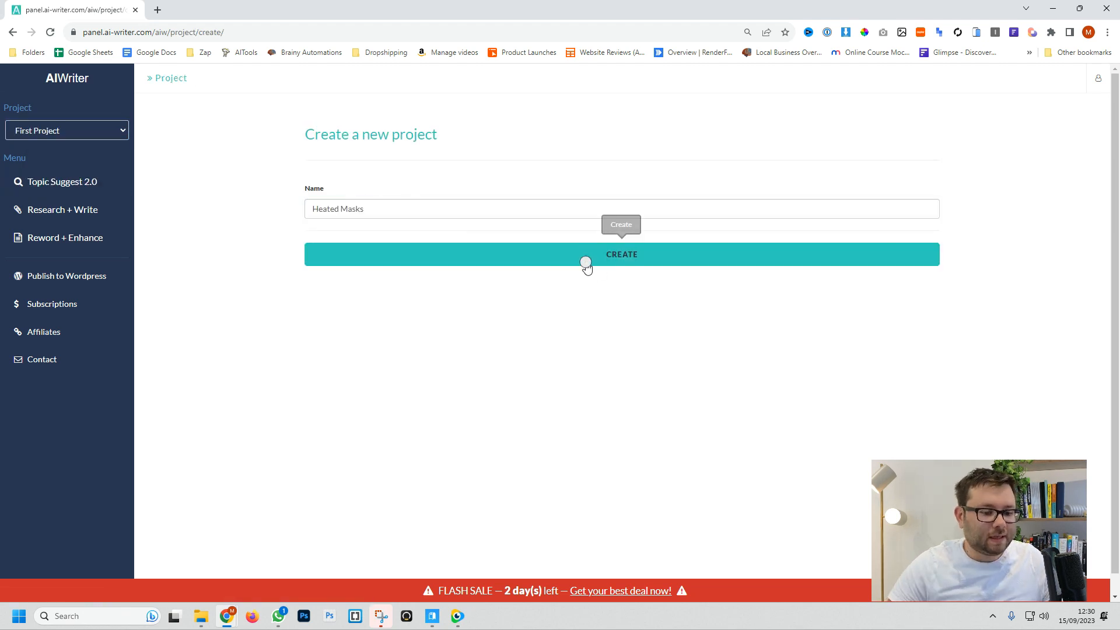
click(620, 254)
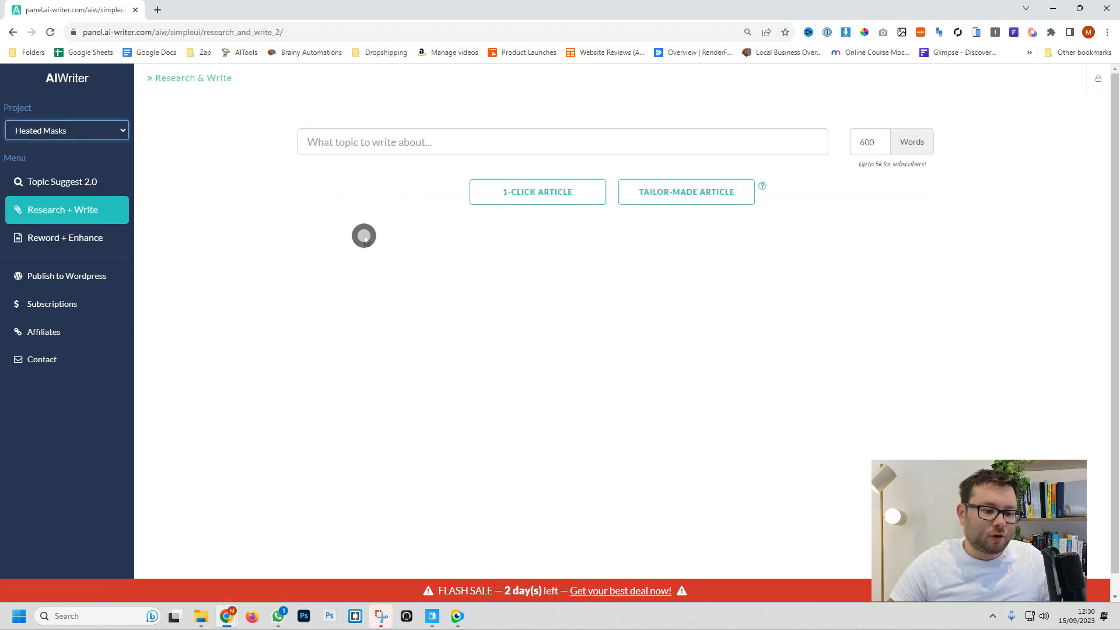
click(62, 182)
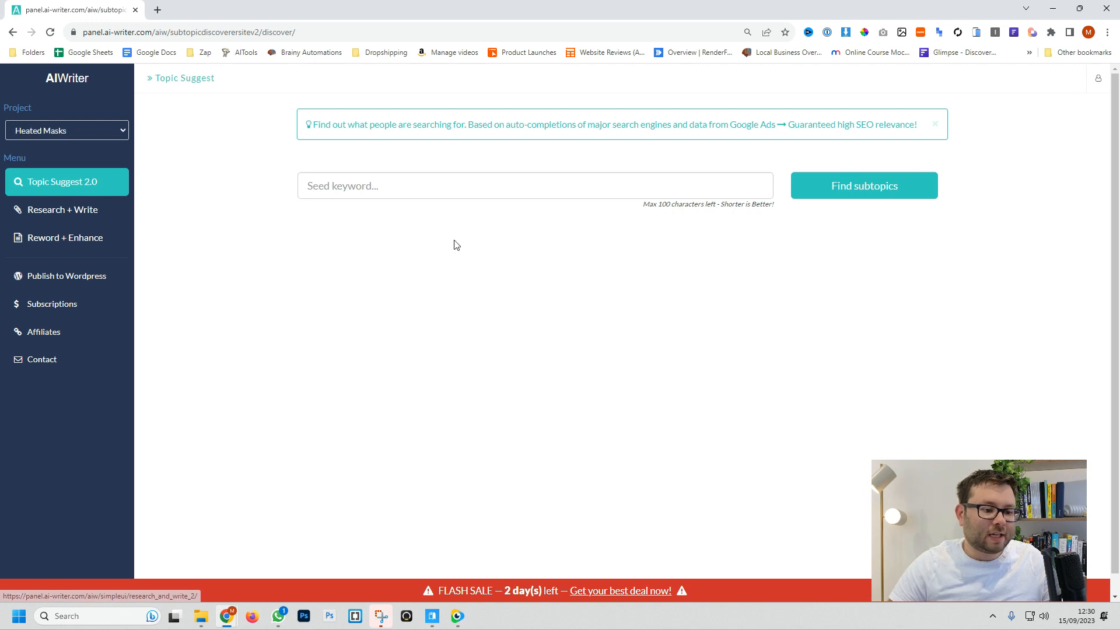
click(534, 185)
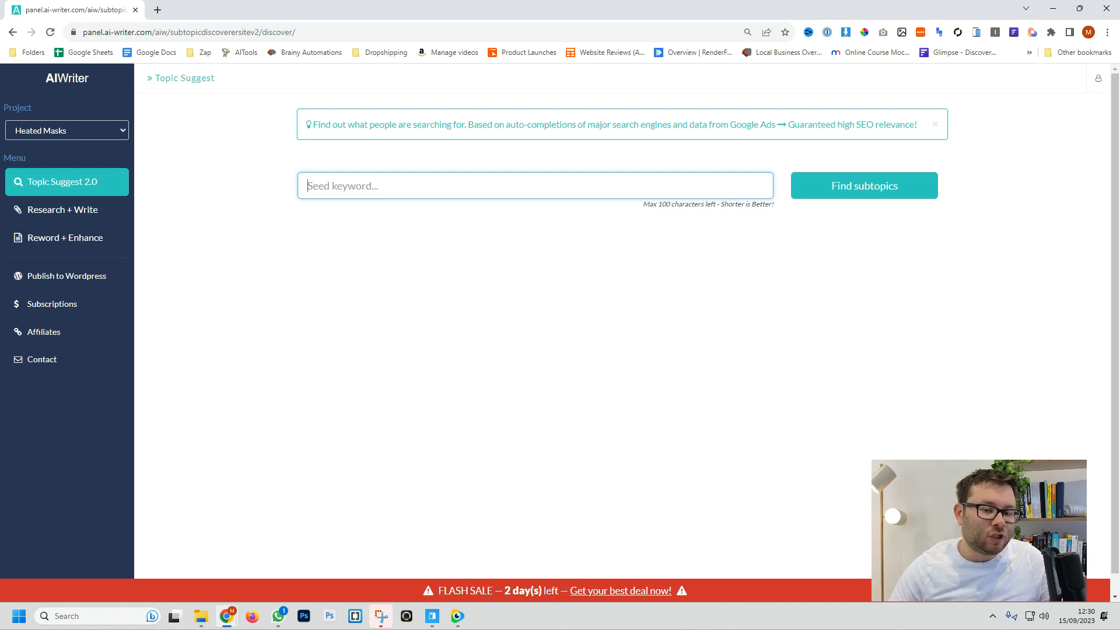
Find subtopics for the seed keyword 'heated eye masks', listing seven with search volumes
text(heated eye masks)
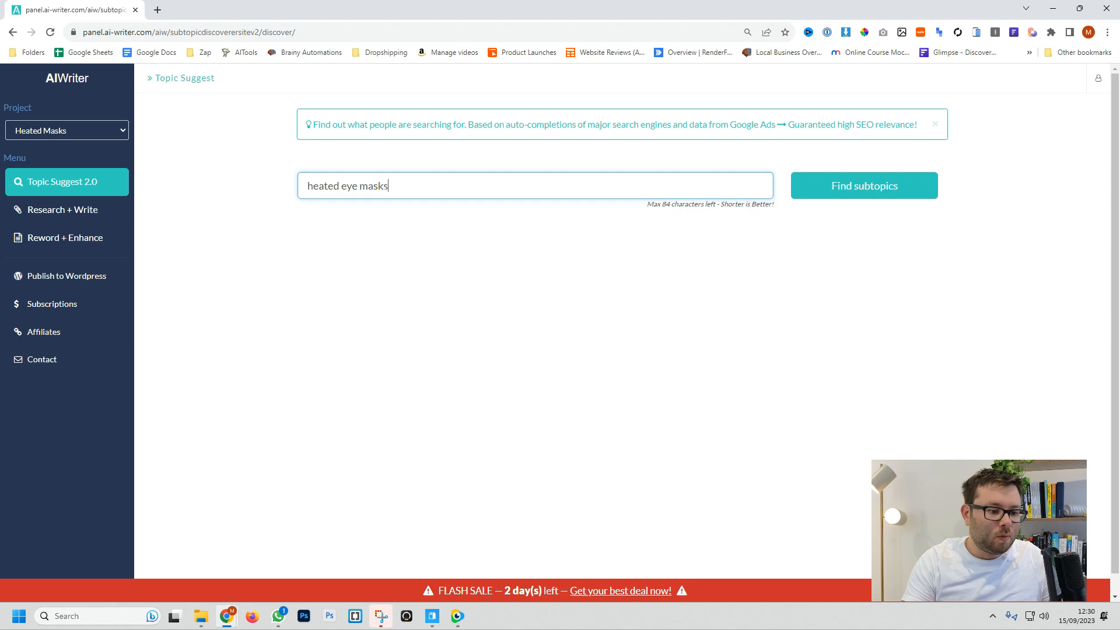
click(863, 186)
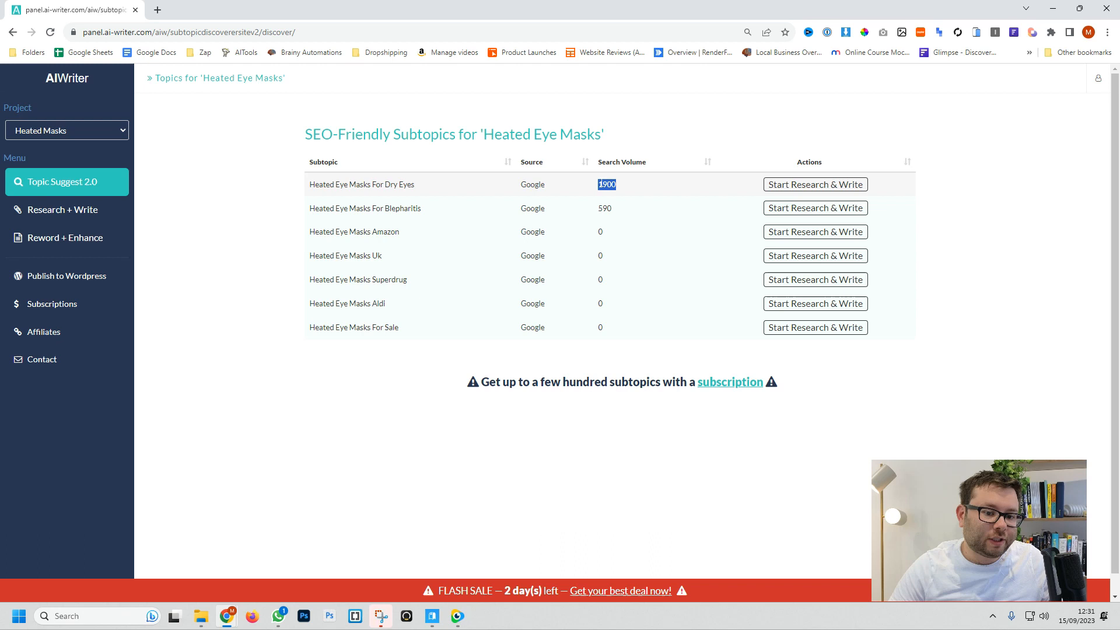
Queue a 600-word 1-click article on Heated Eye Masks For Dry Eyes
click(814, 184)
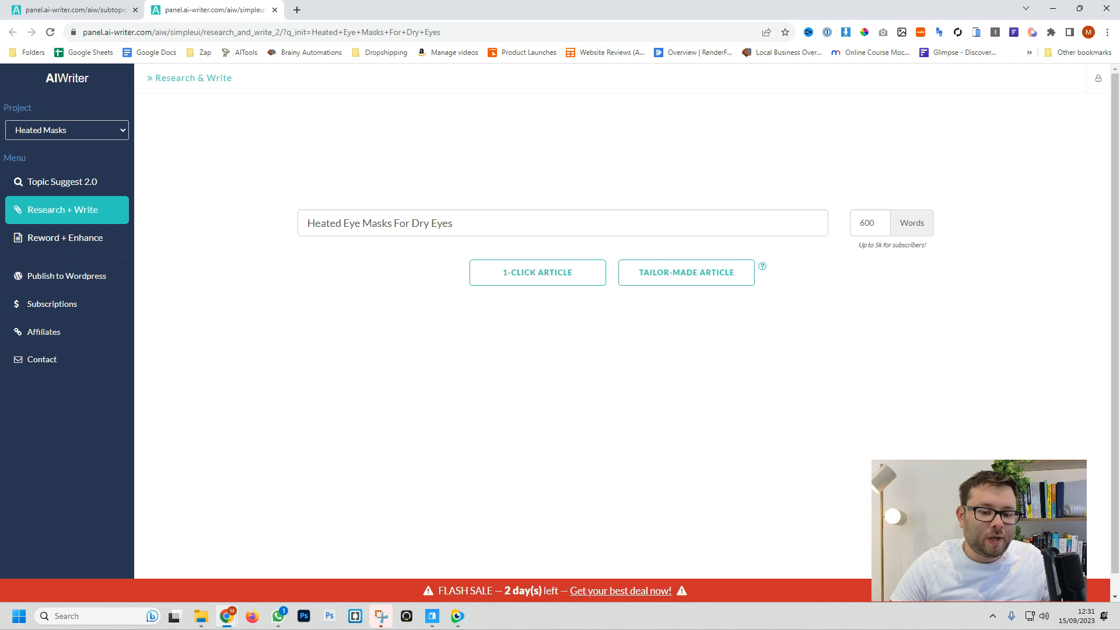
triple_click(866, 223)
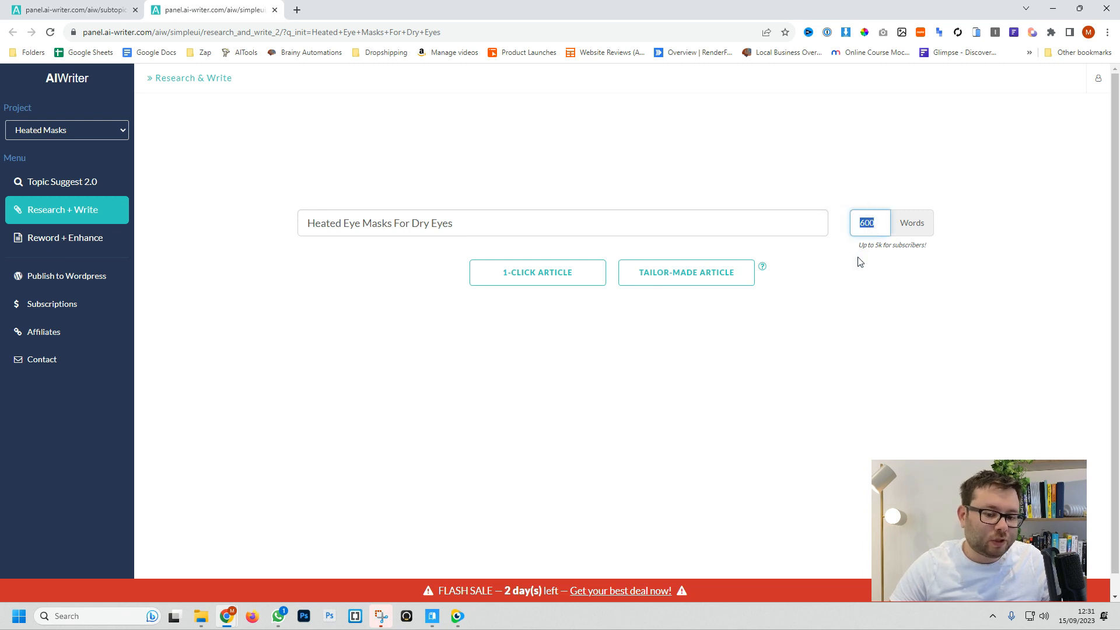
mouse_move(944, 203)
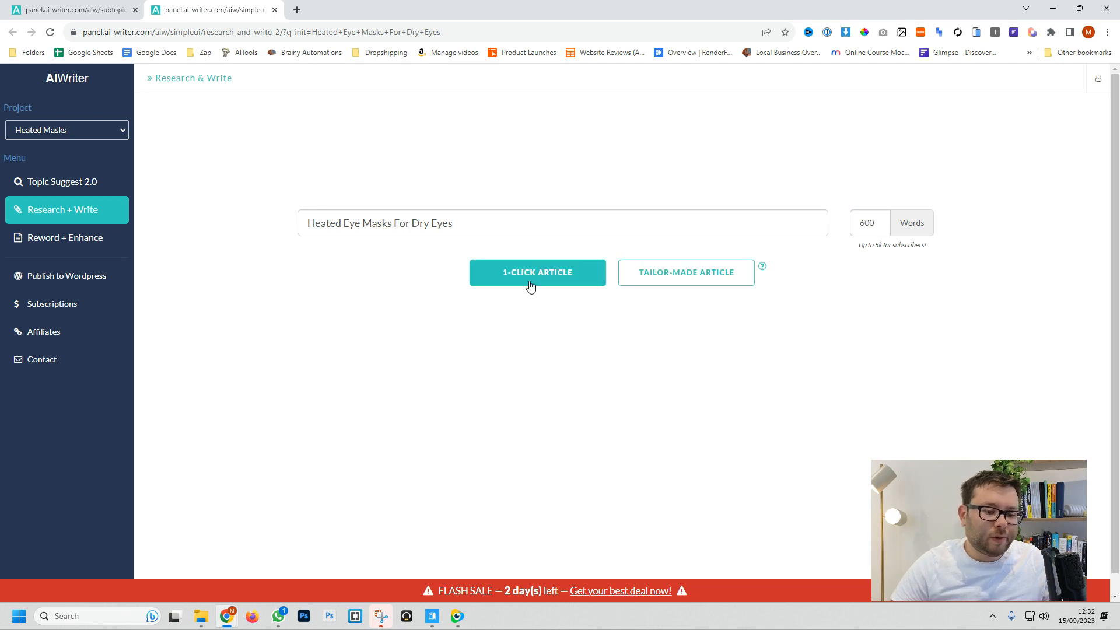
mouse_move(685, 278)
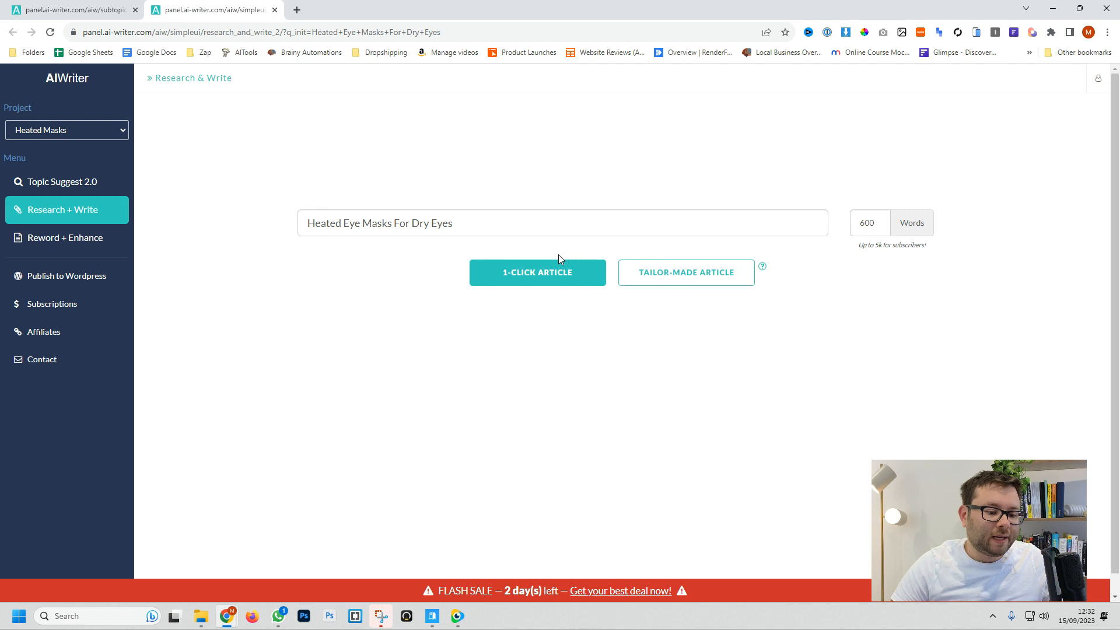
mouse_move(500, 282)
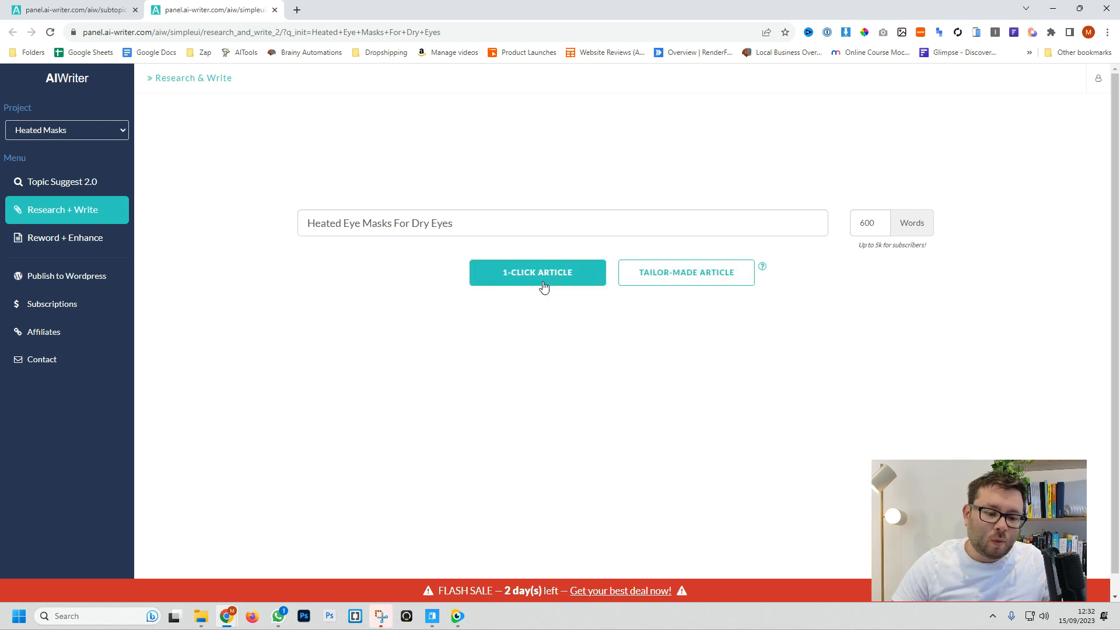
click(537, 271)
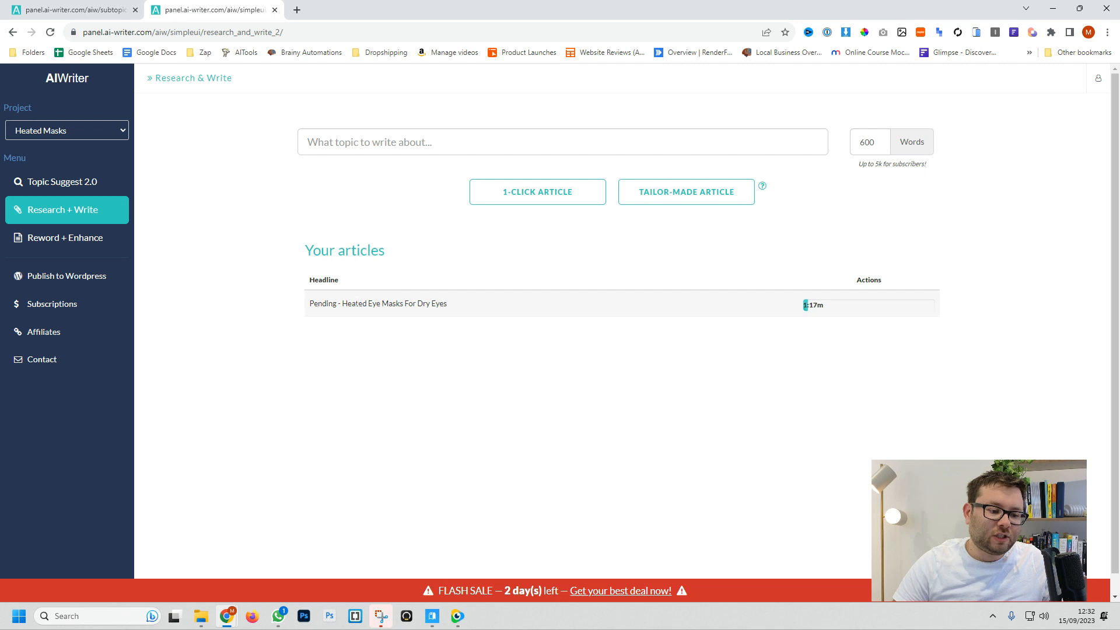
Start Research & Write for the subtopic Heated Eye Masks For Blepharitis at 600 words
click(61, 182)
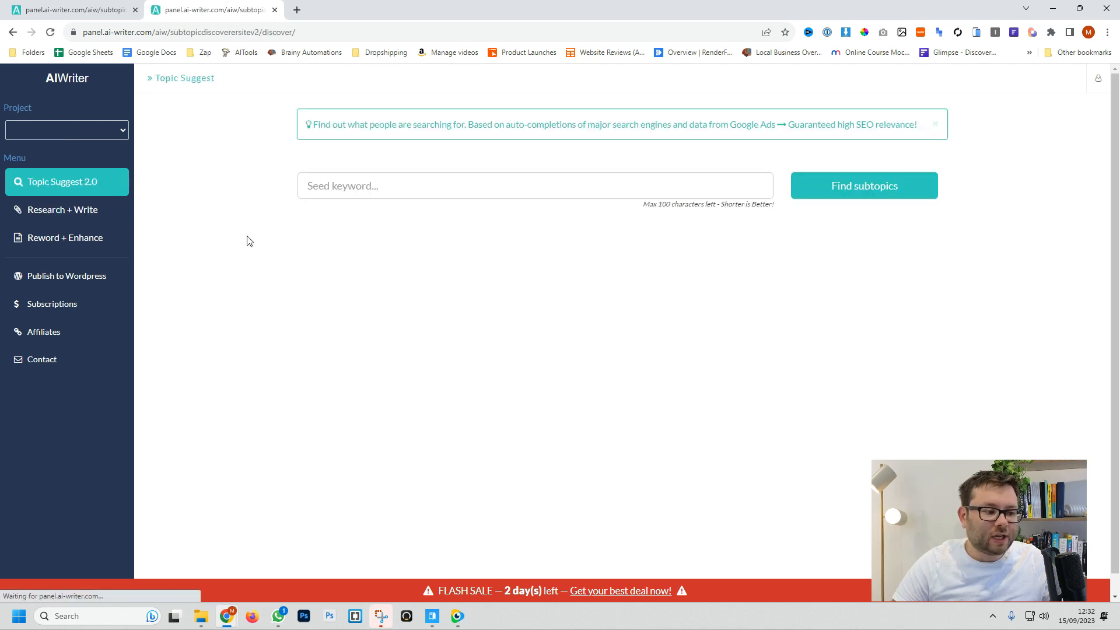
click(863, 185)
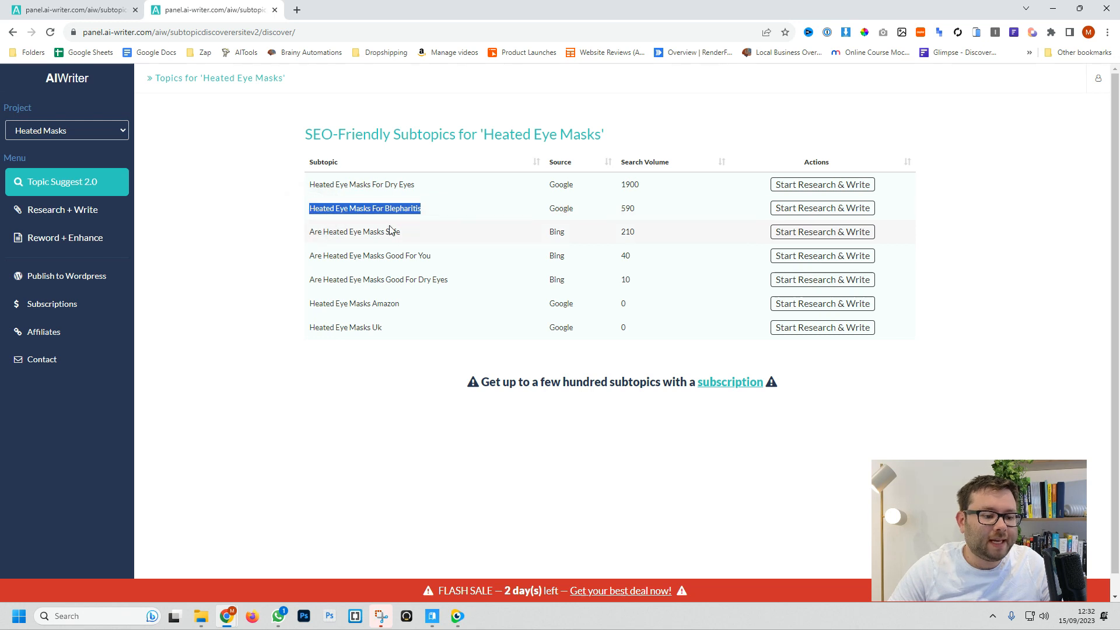
mouse_move(821, 207)
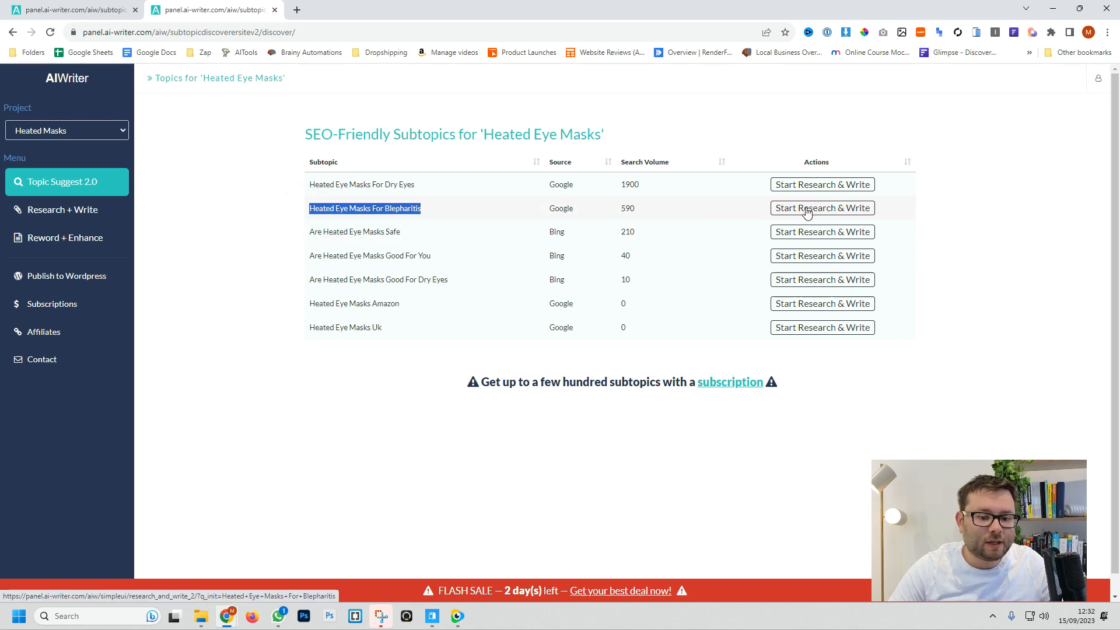
click(821, 208)
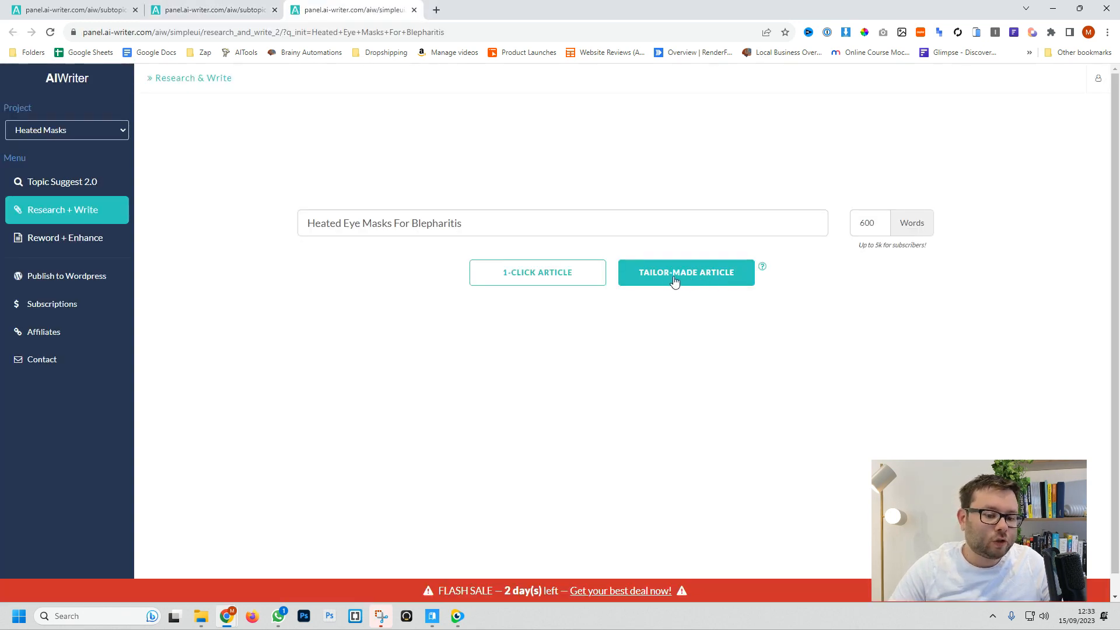
Build a customised blepharitis article with Heated Eye Masks as focus keyword and continue to subtopics
click(685, 271)
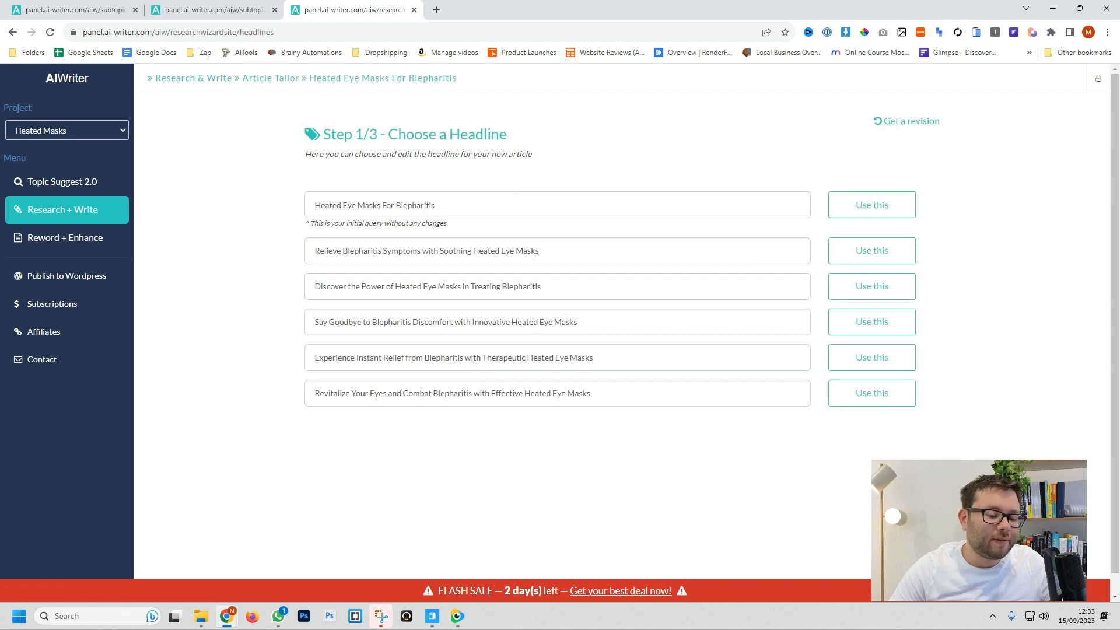
mouse_move(871, 285)
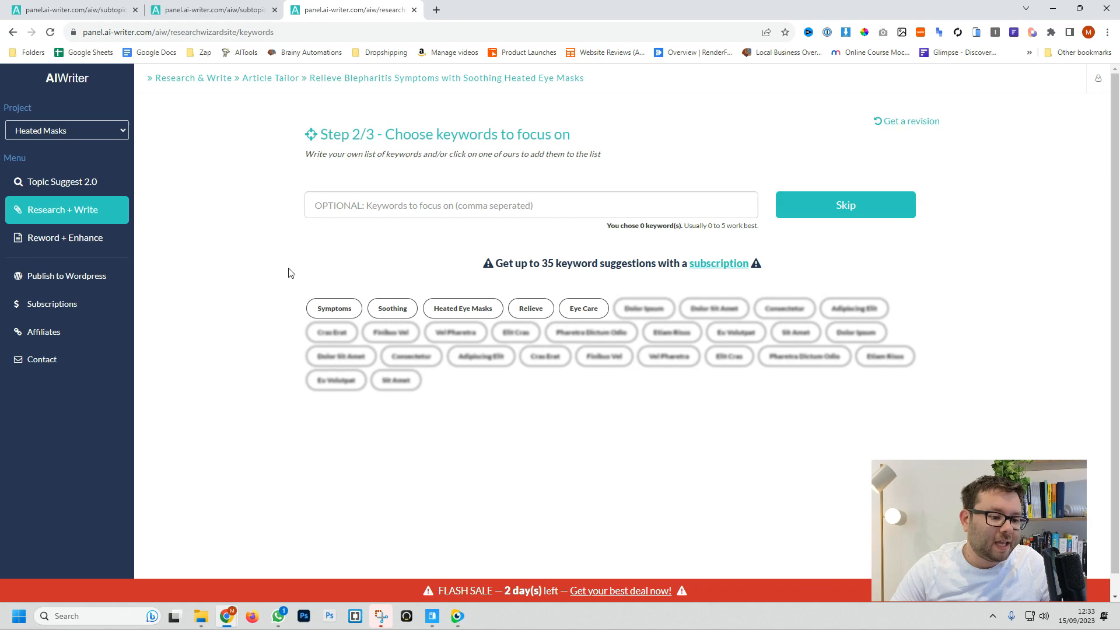
mouse_move(380, 243)
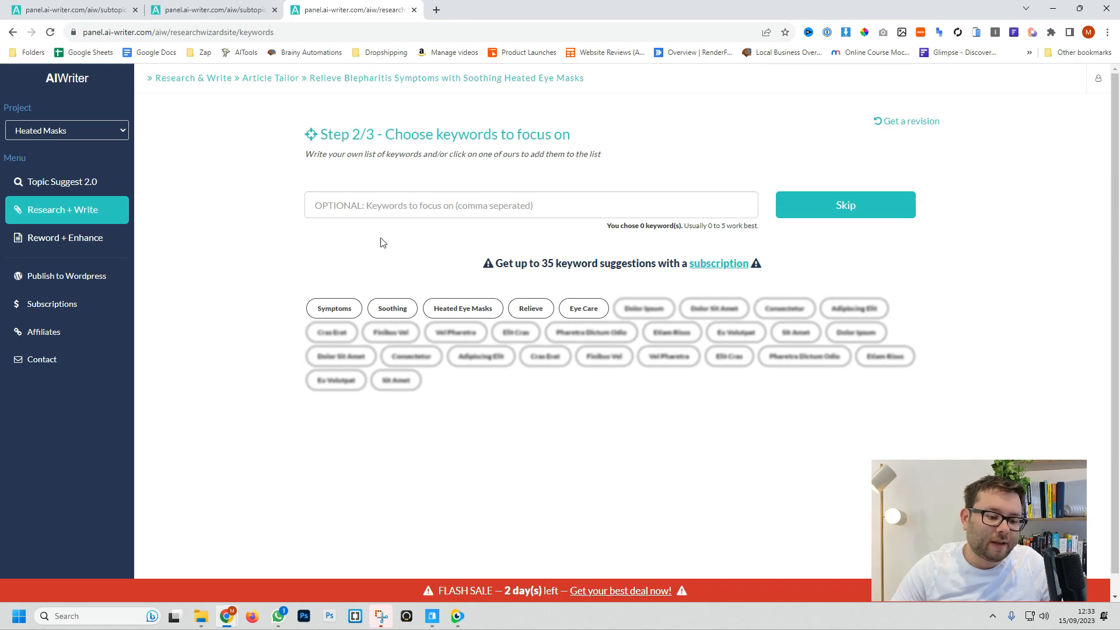
click(462, 308)
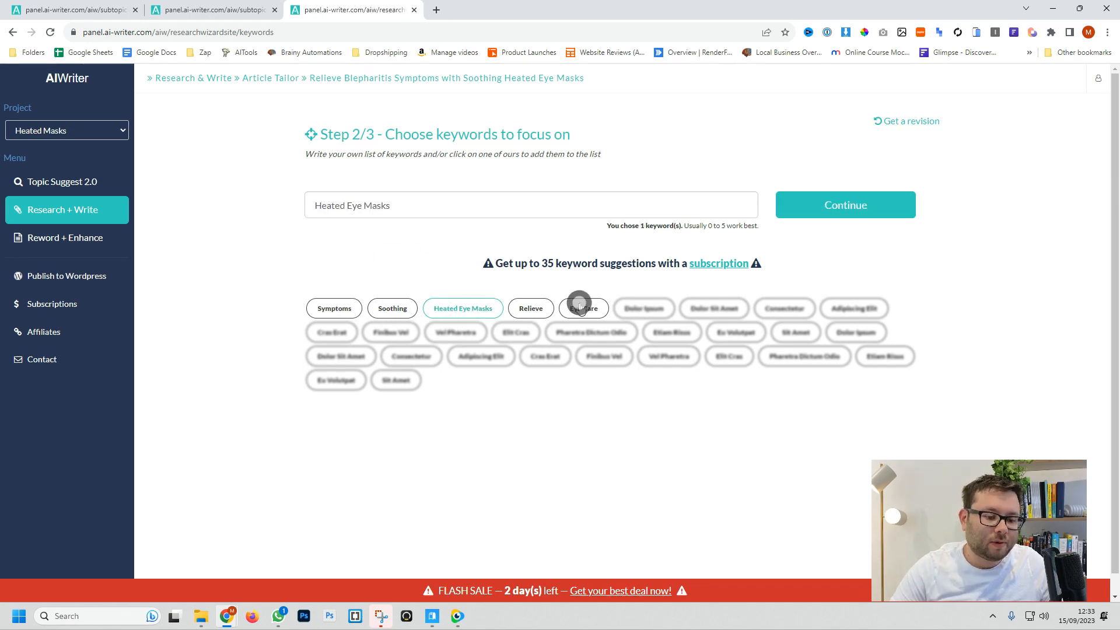
click(844, 205)
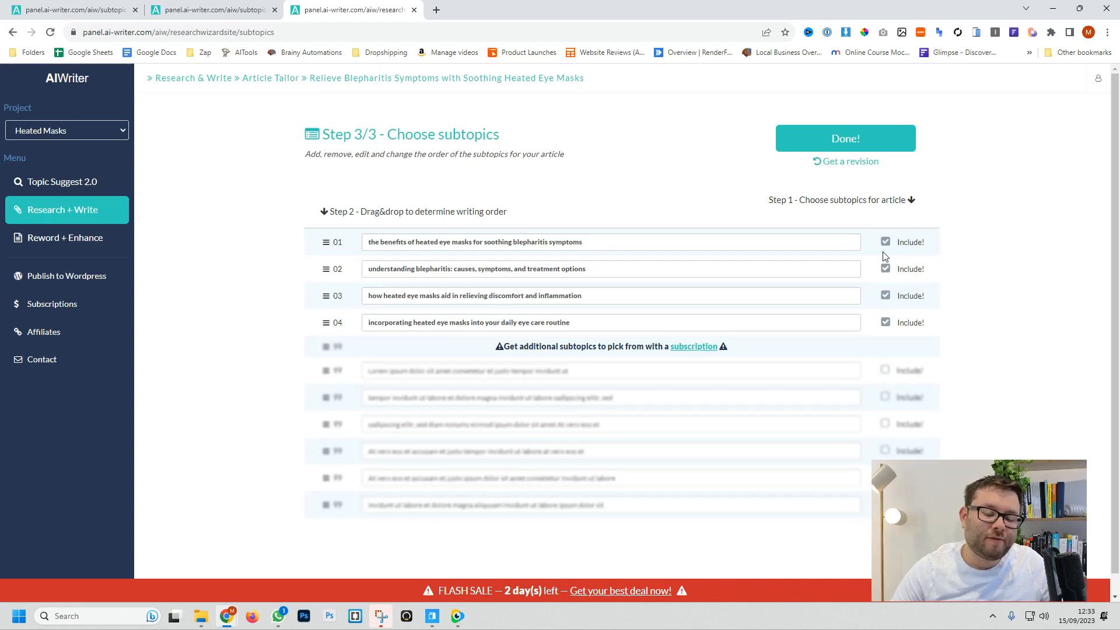
mouse_move(486, 229)
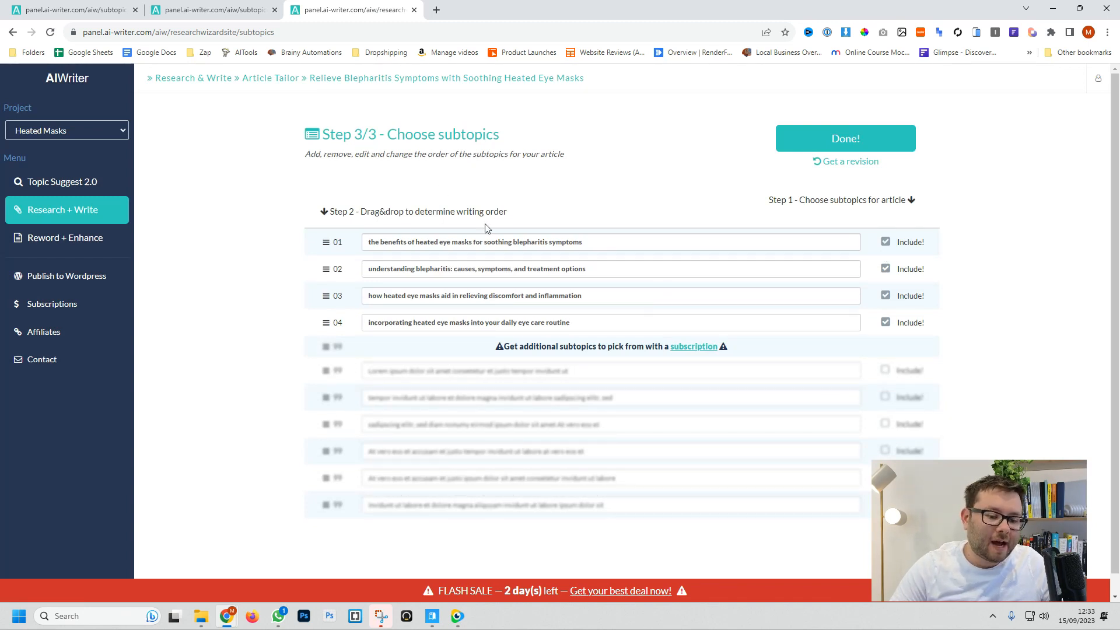
Accept the four subtopics at 150 words each and queue the blepharitis article for writing
click(844, 138)
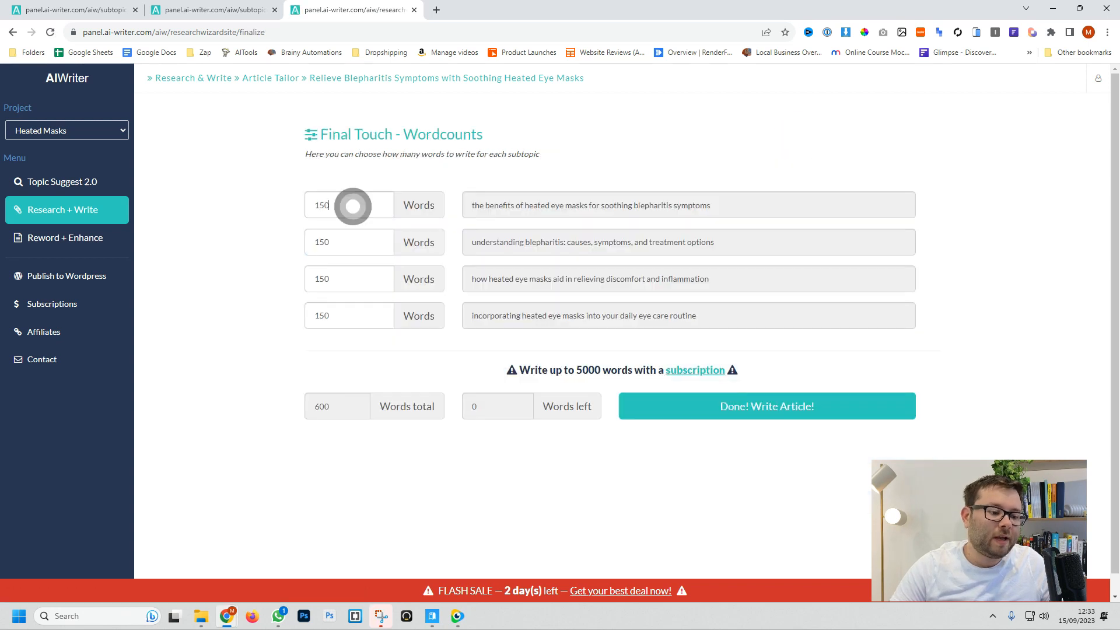
triple_click(348, 278)
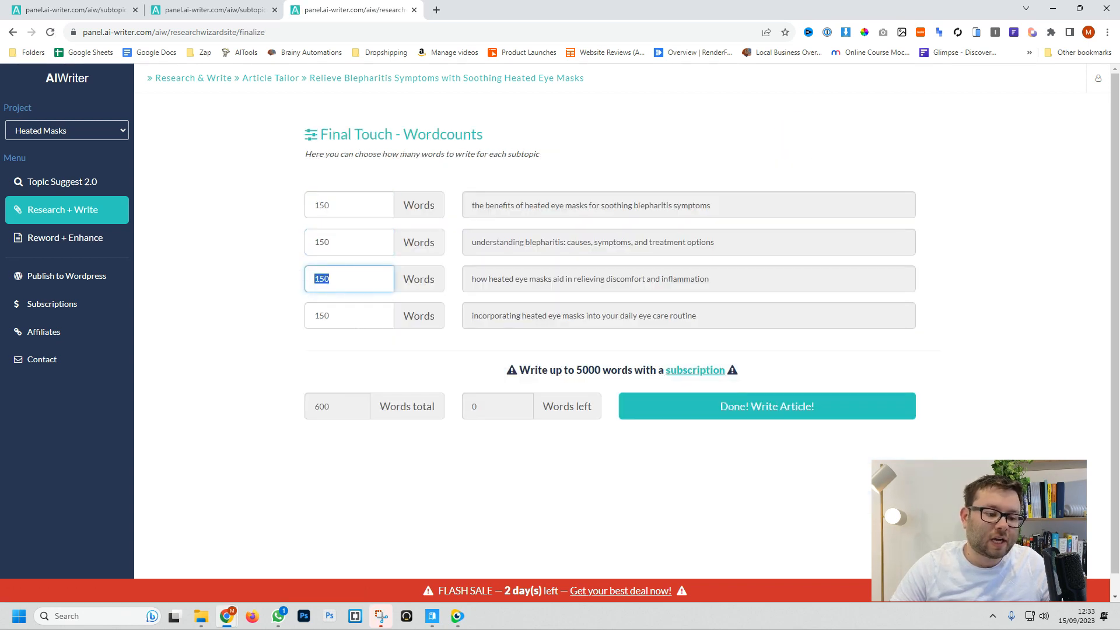
click(765, 406)
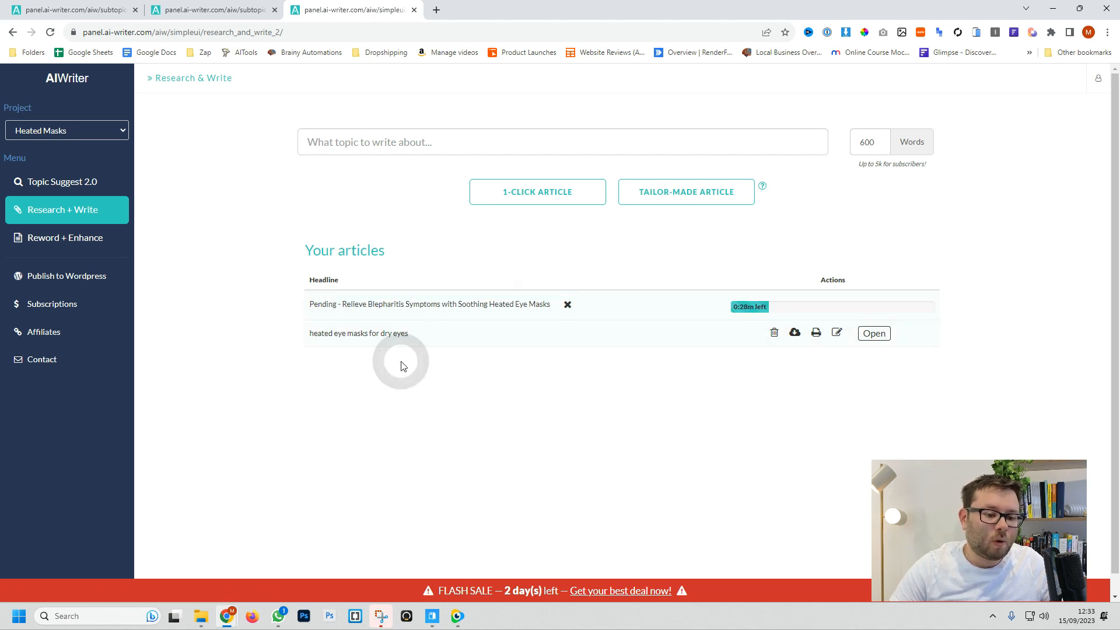
Read the dry-eyes article down to References and view its quoted sources beside the text
click(872, 332)
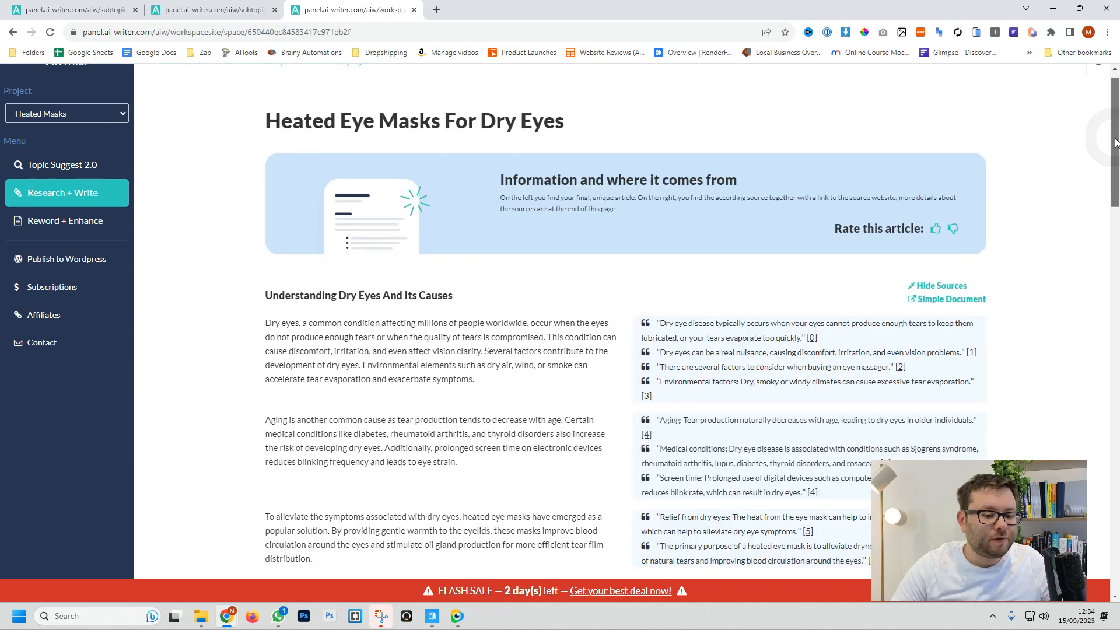
scroll(down, 3)
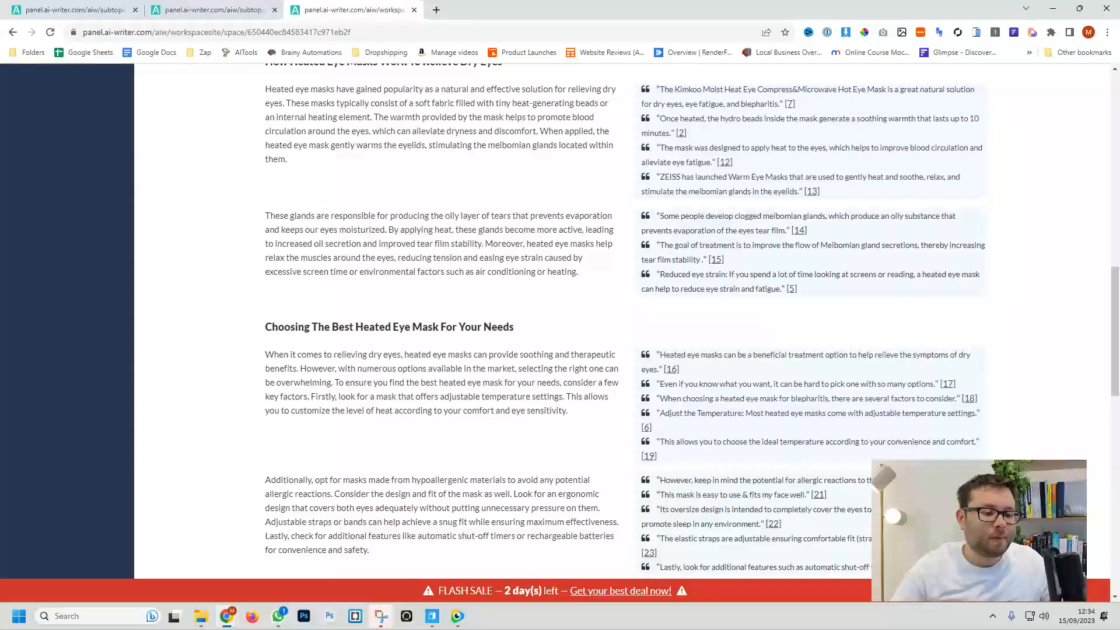
scroll(down, 3)
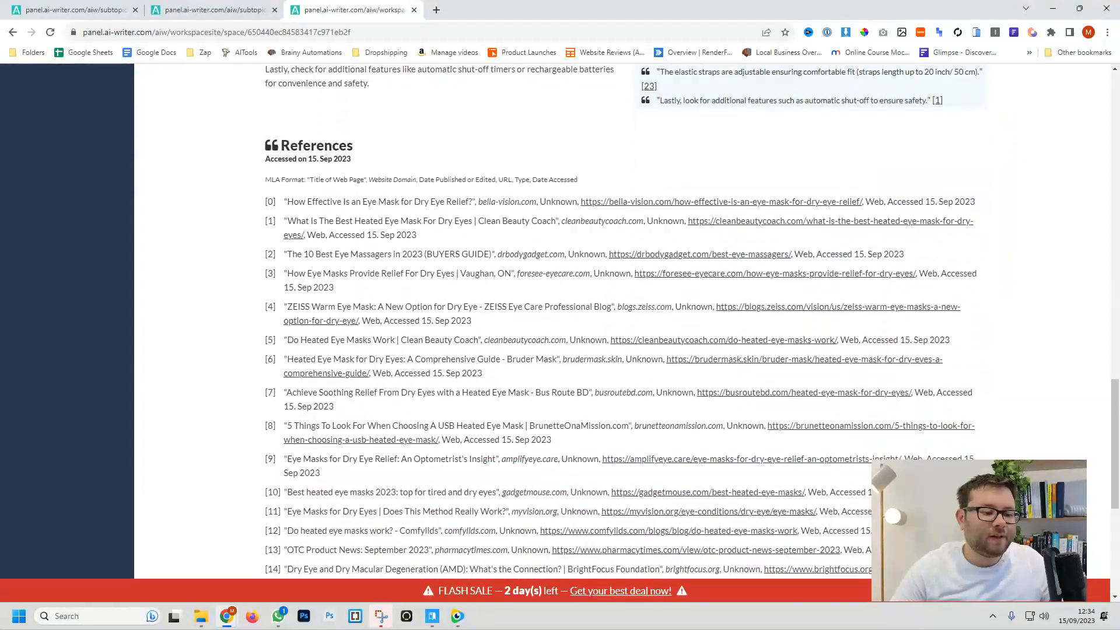
mouse_move(641, 210)
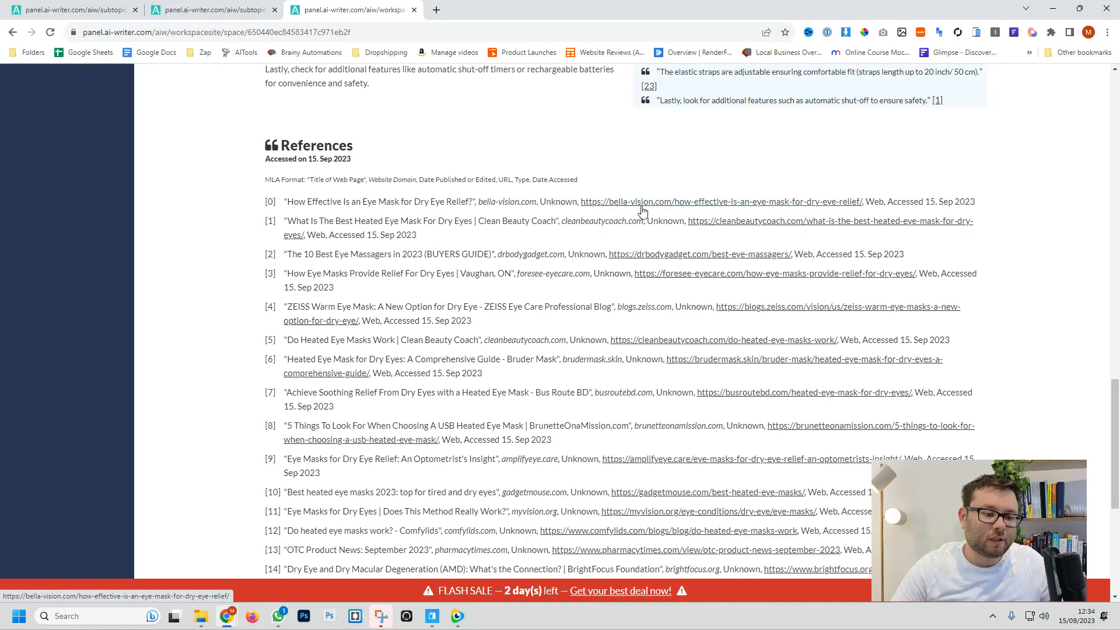
click(721, 201)
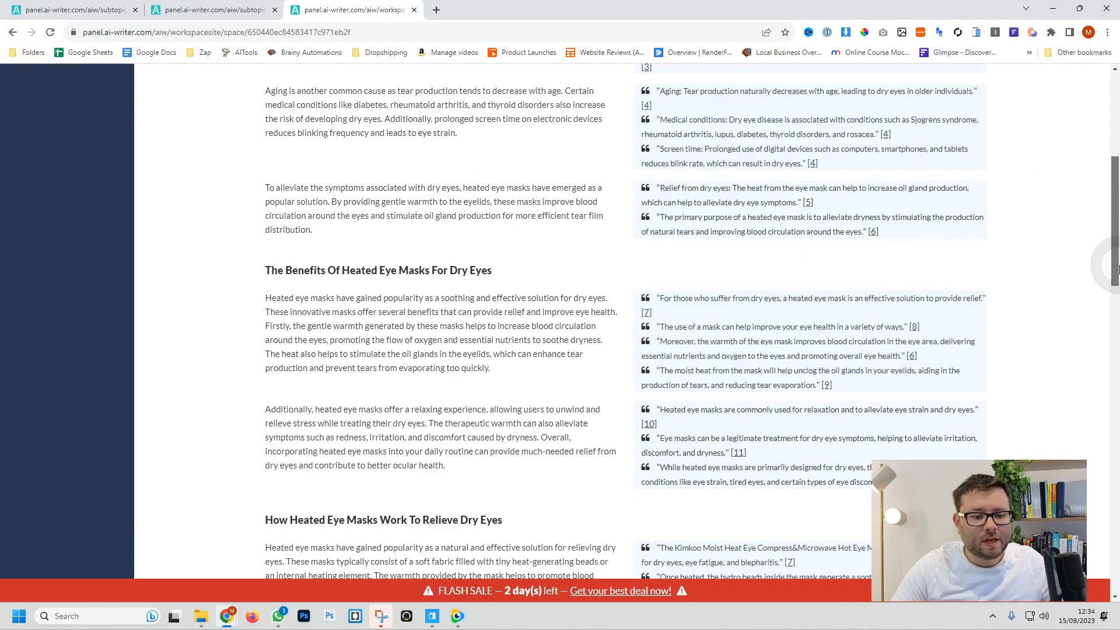
scroll(up, 3)
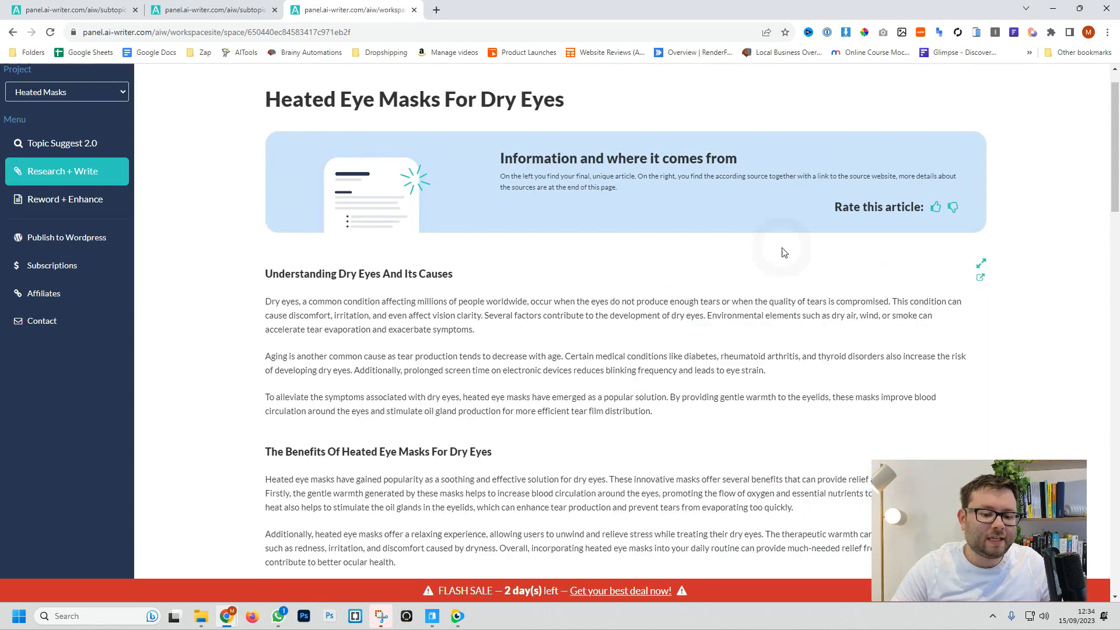
click(980, 262)
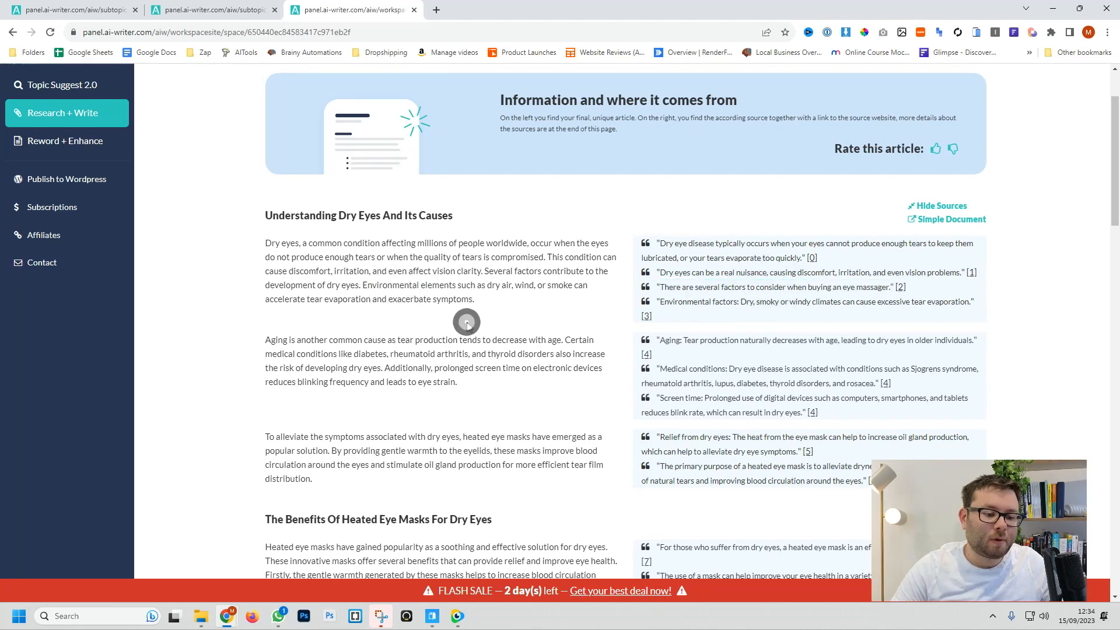
mouse_move(956, 239)
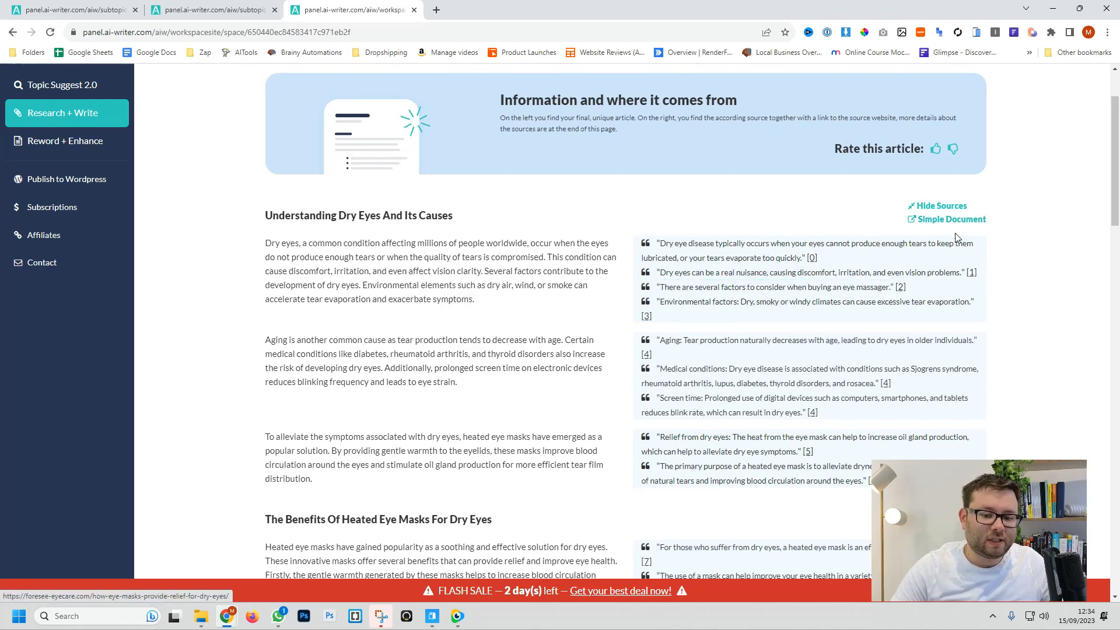
click(951, 219)
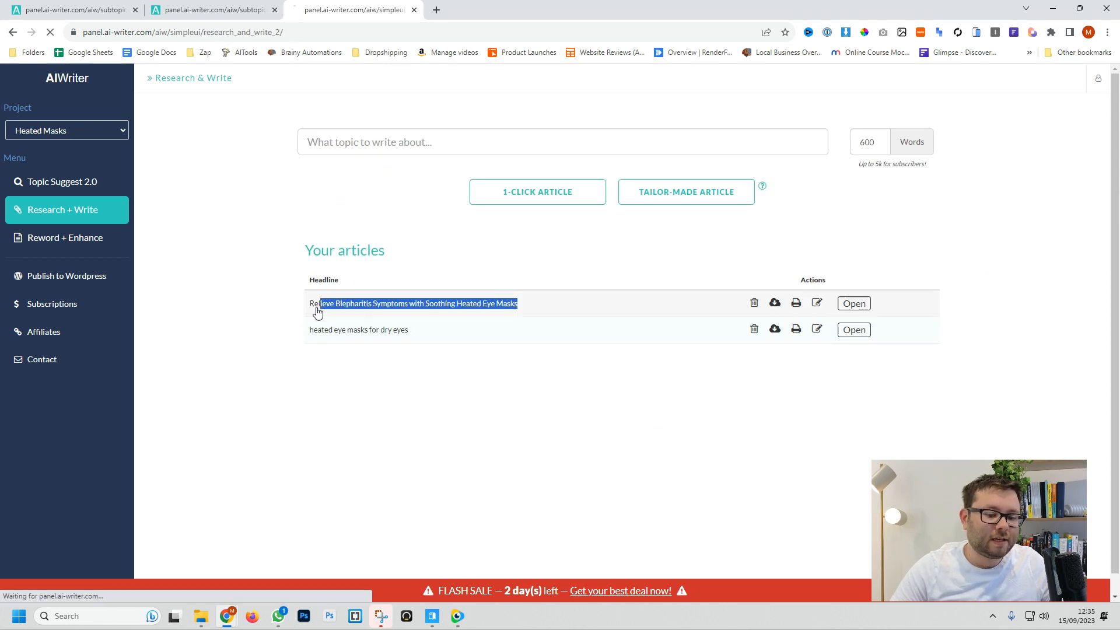
Read through 'Relieve Blepharitis Symptoms with Soothing Heated Eye Masks' and its sections
click(852, 304)
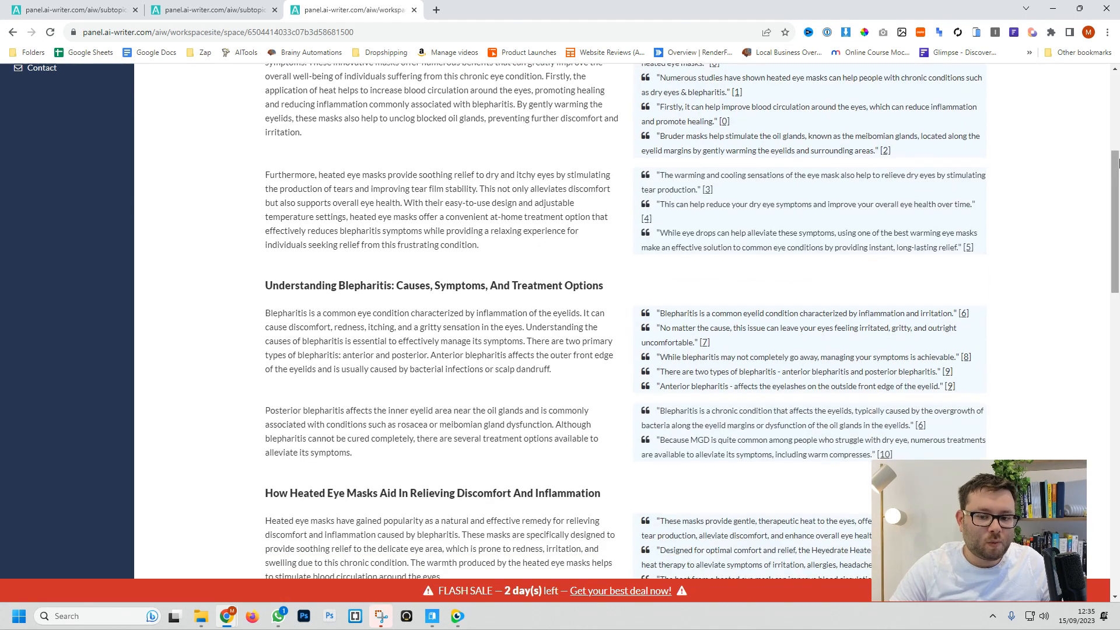
scroll(down, 3)
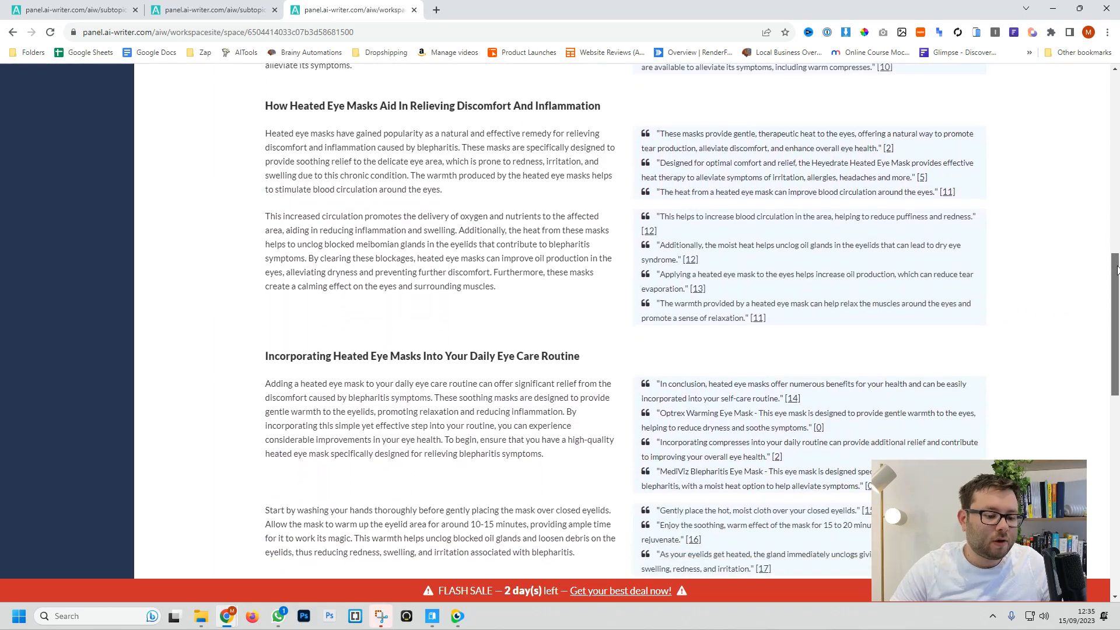
scroll(down, 3)
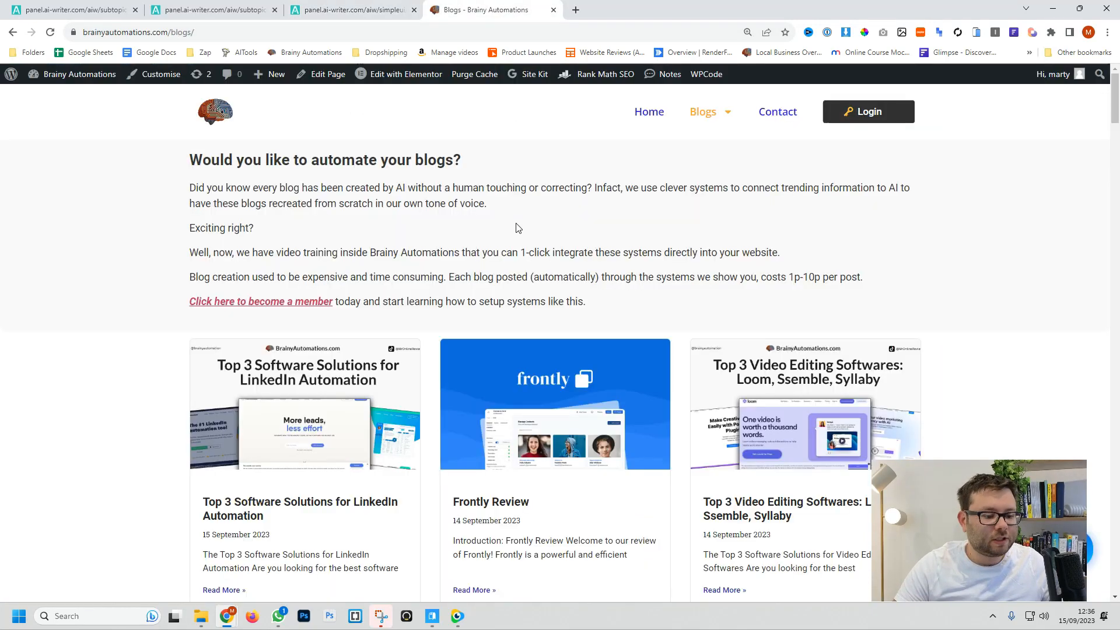
Copy the LinkedIn automation post text from the blog, paste it into Reword + Enhance and run Enhance Text
scroll(down, 3)
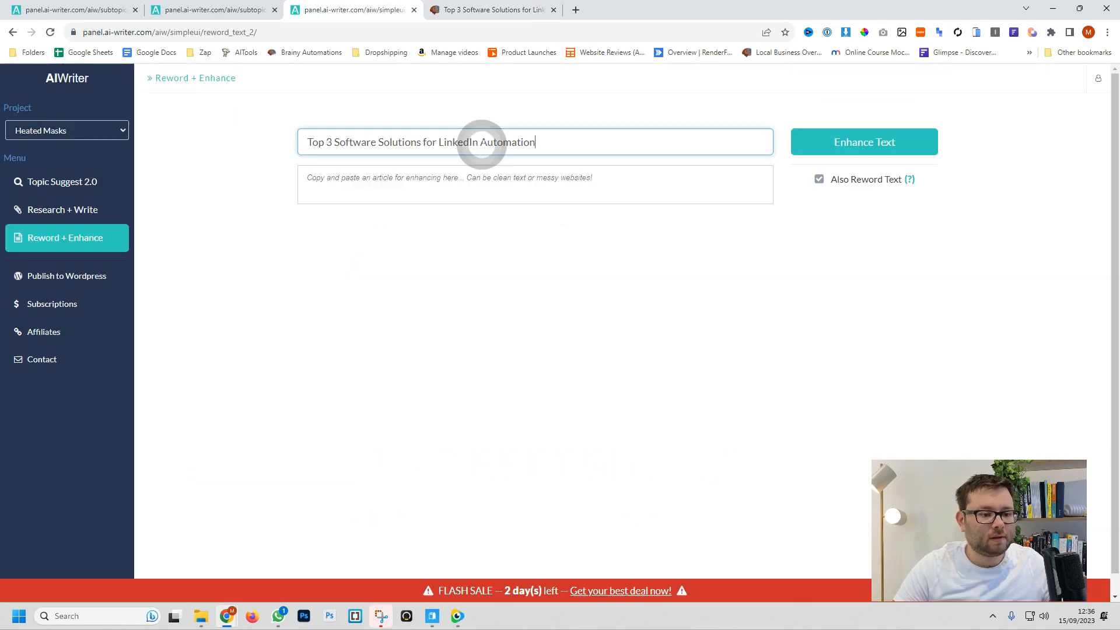
click(492, 10)
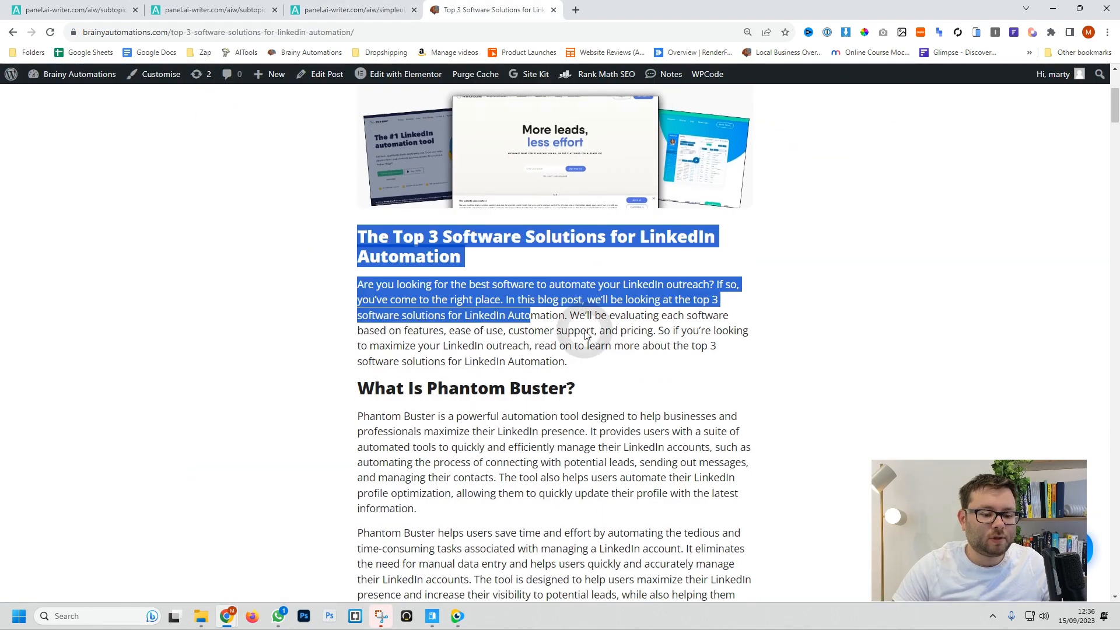
click(353, 10)
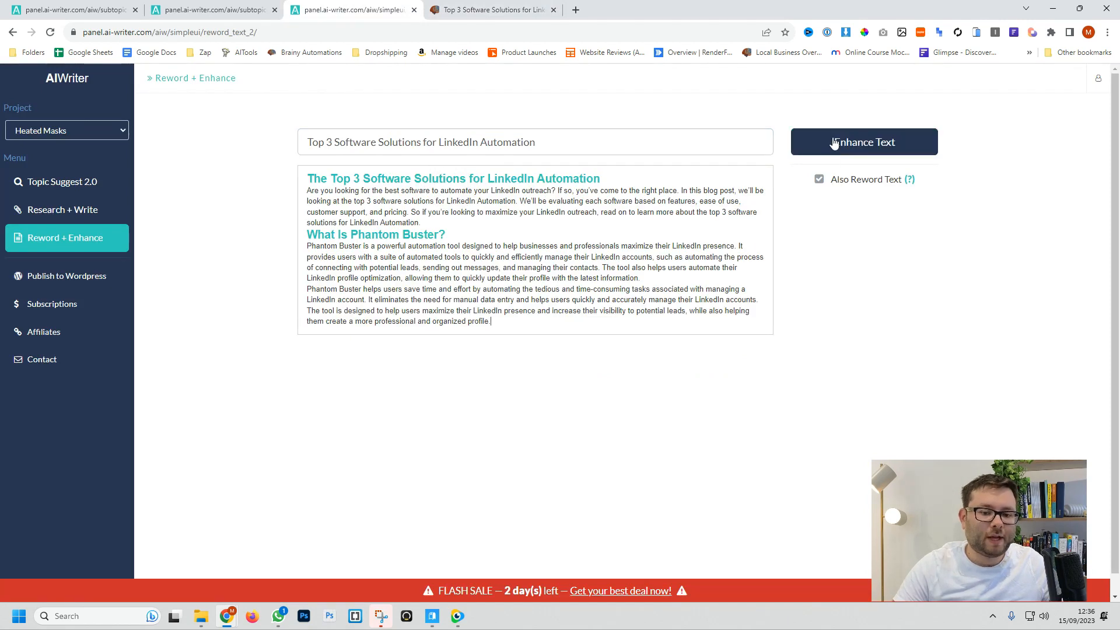
click(863, 141)
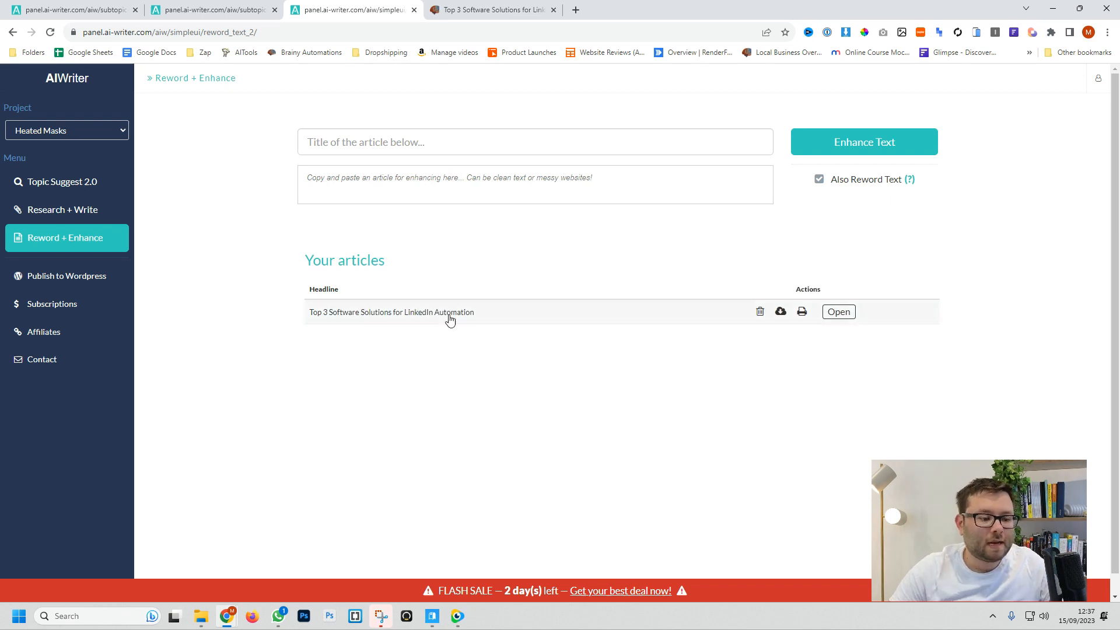
Download the Heated Eye Masks For Dry Eyes article and load it into the SEO Editor
click(837, 312)
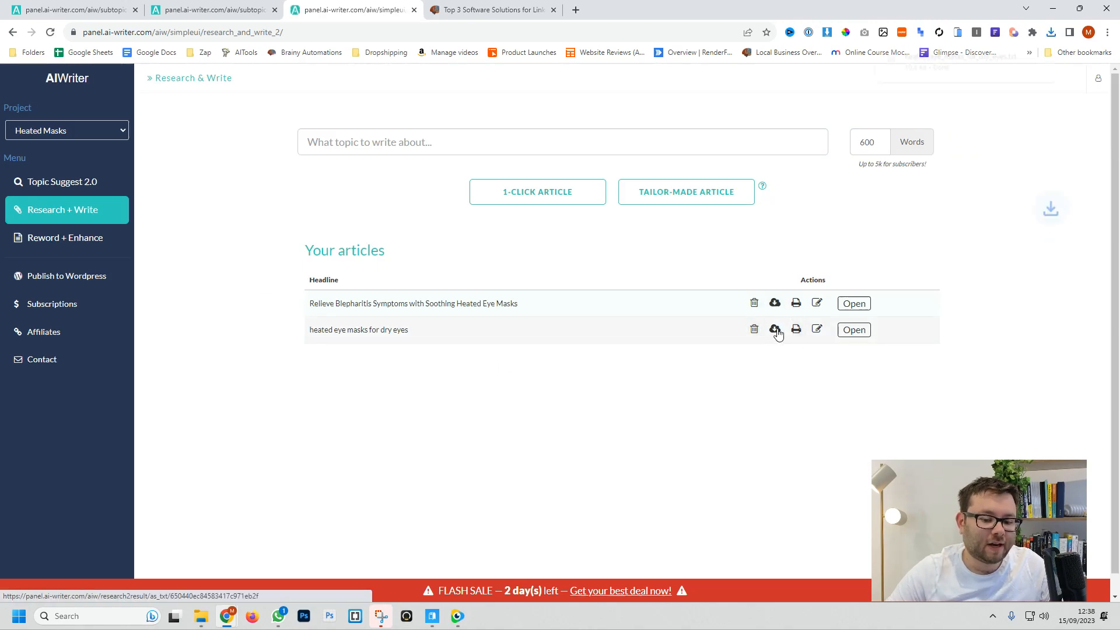
click(816, 329)
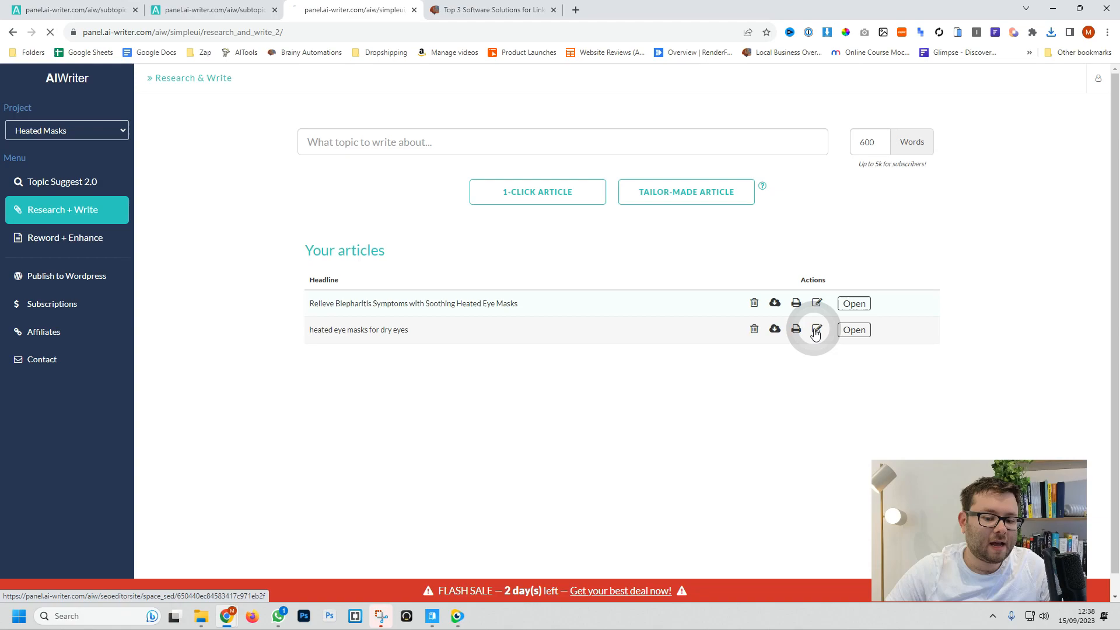
click(815, 329)
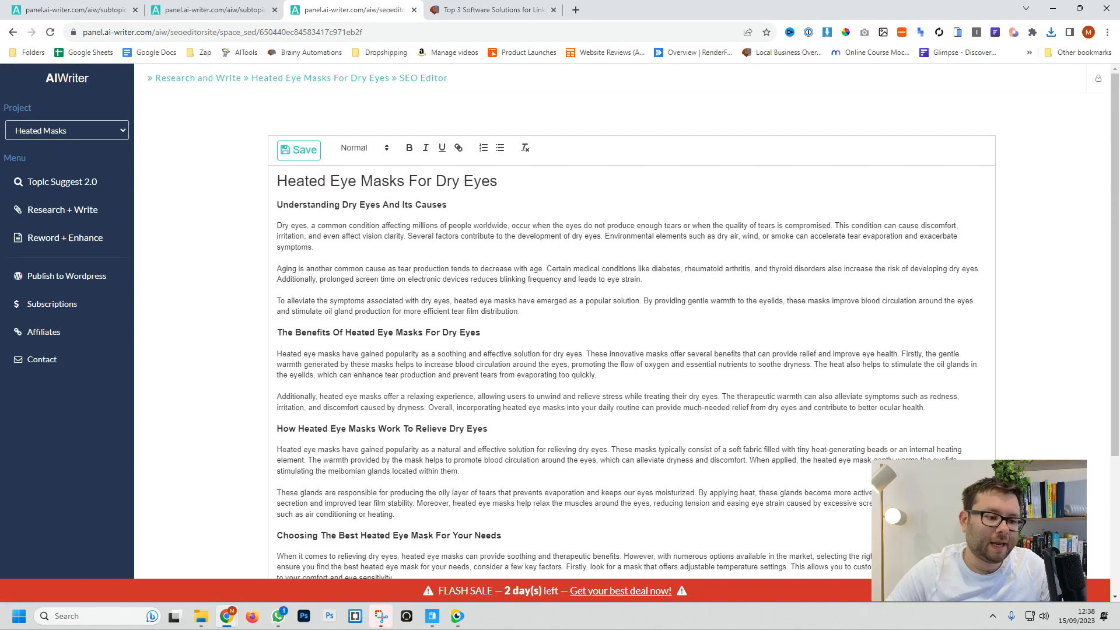